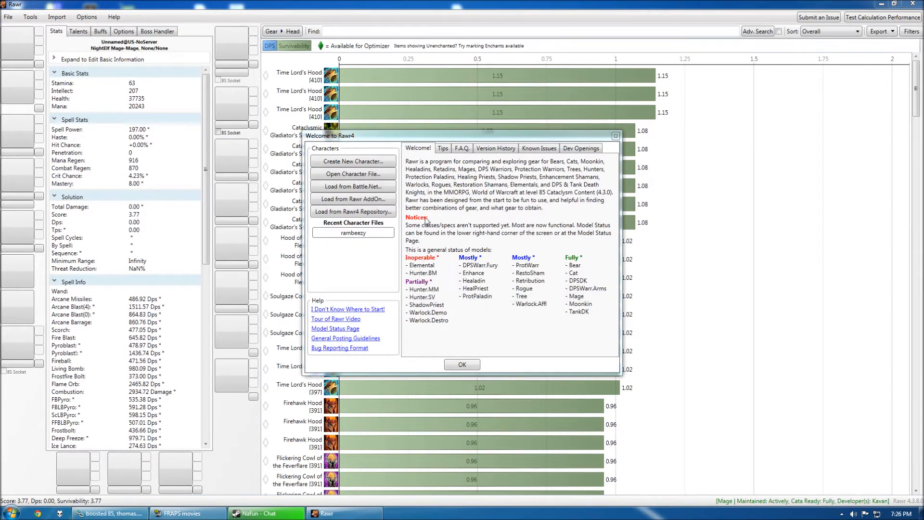
mouse_move(428, 251)
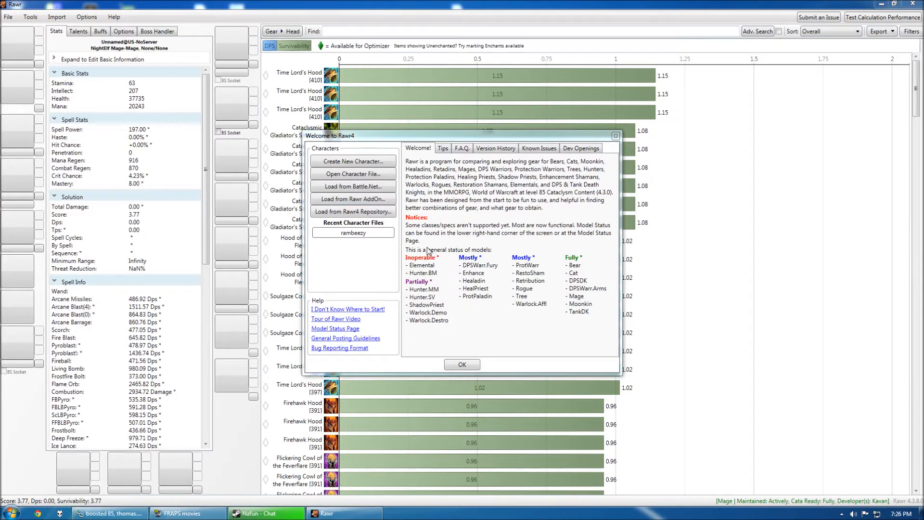
mouse_move(375, 263)
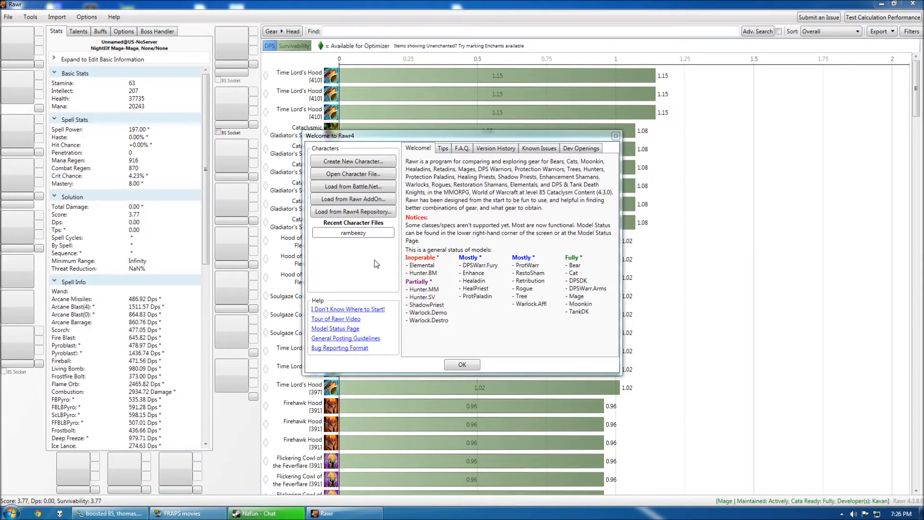
mouse_move(420, 257)
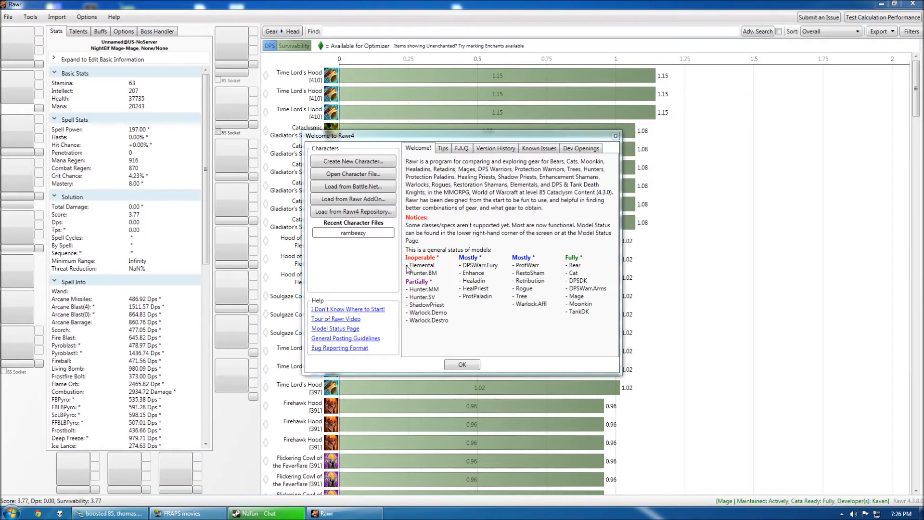
mouse_move(509, 267)
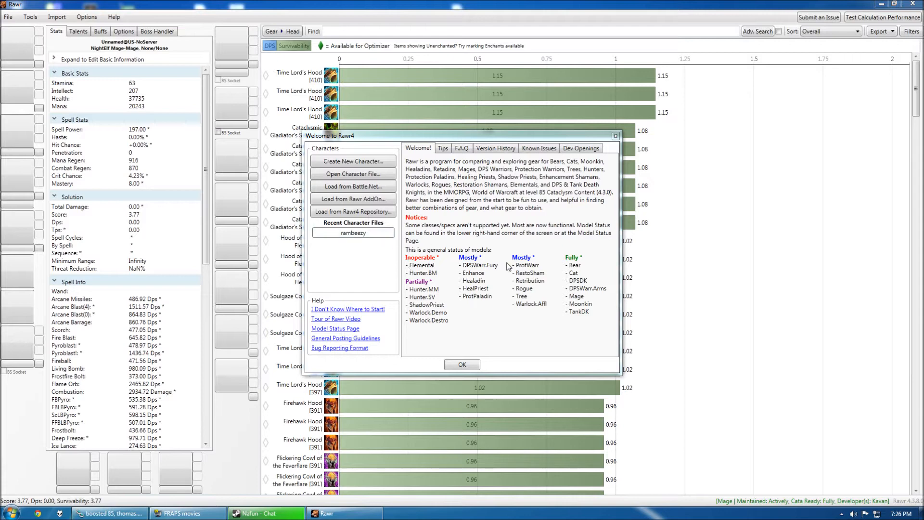
mouse_move(578, 272)
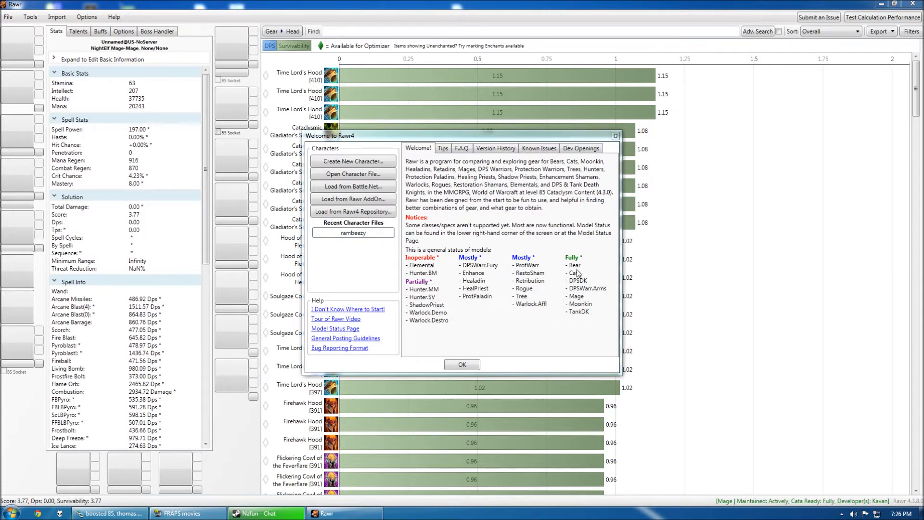
mouse_move(580, 328)
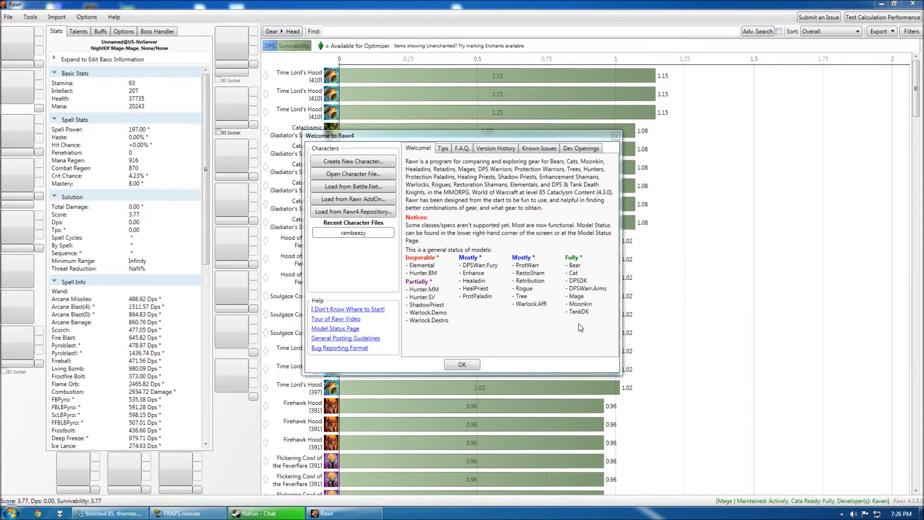
mouse_move(548, 316)
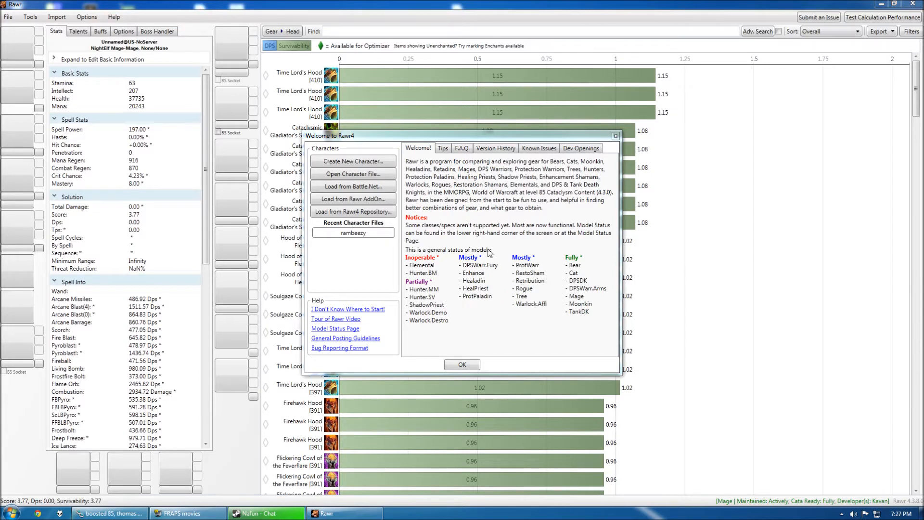
mouse_move(530, 316)
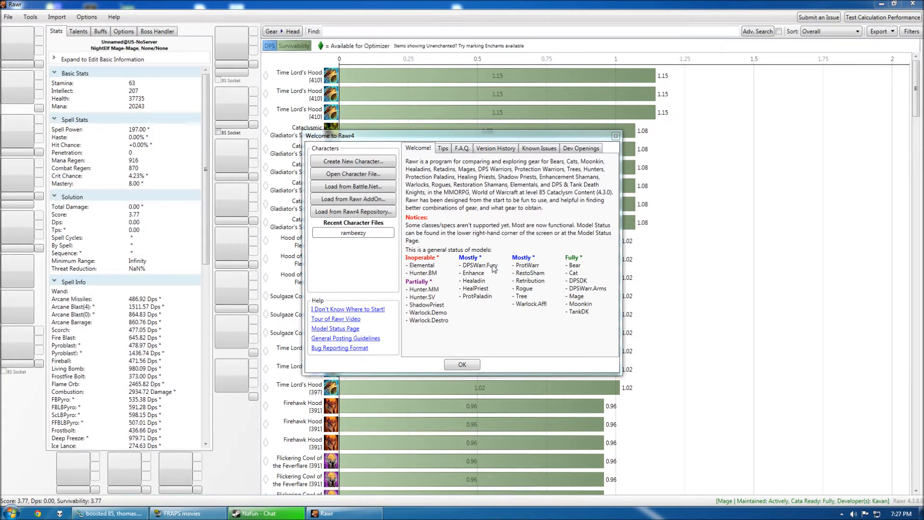
mouse_move(525, 295)
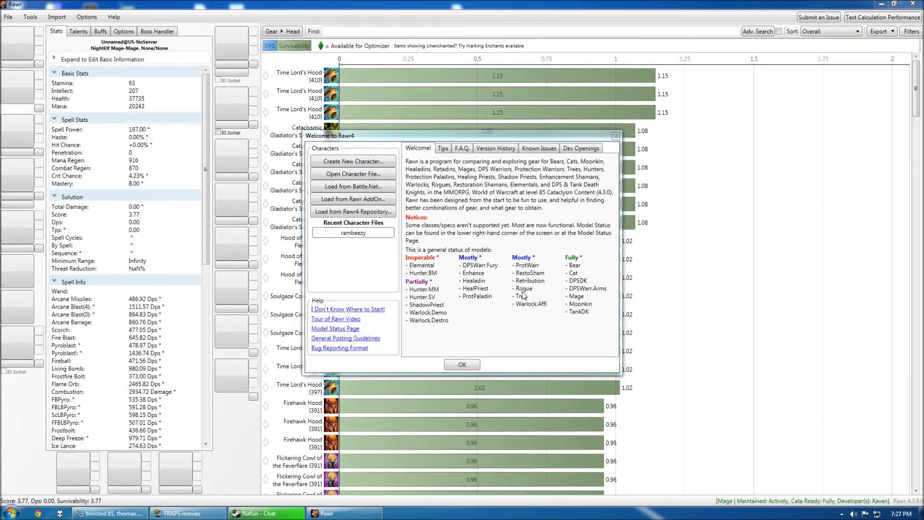
mouse_move(554, 294)
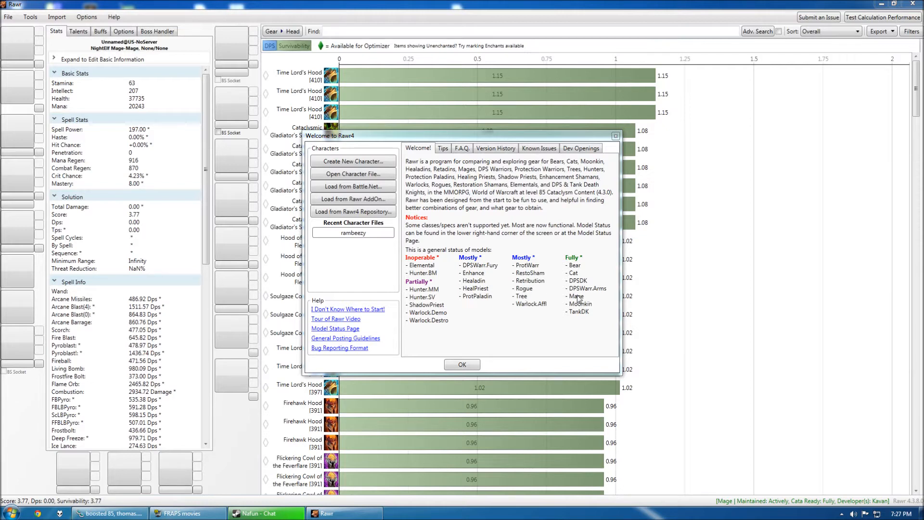
mouse_move(568, 280)
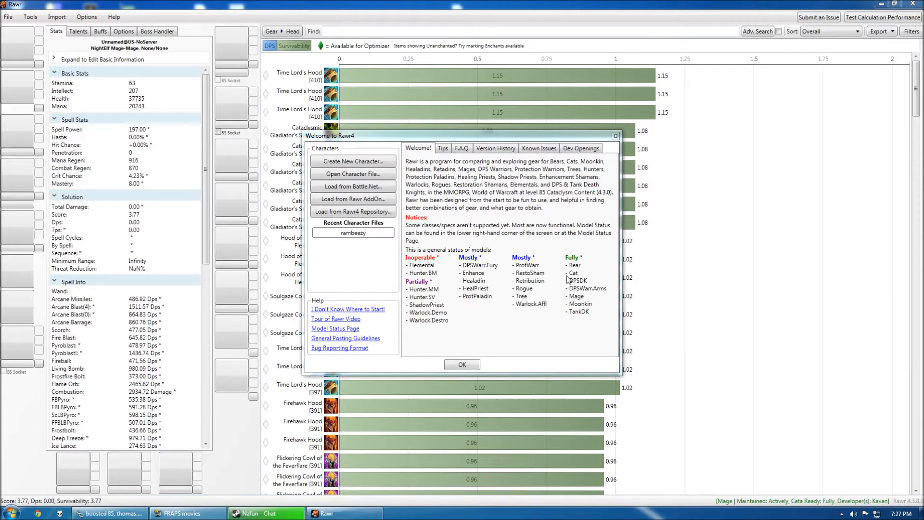
mouse_move(577, 274)
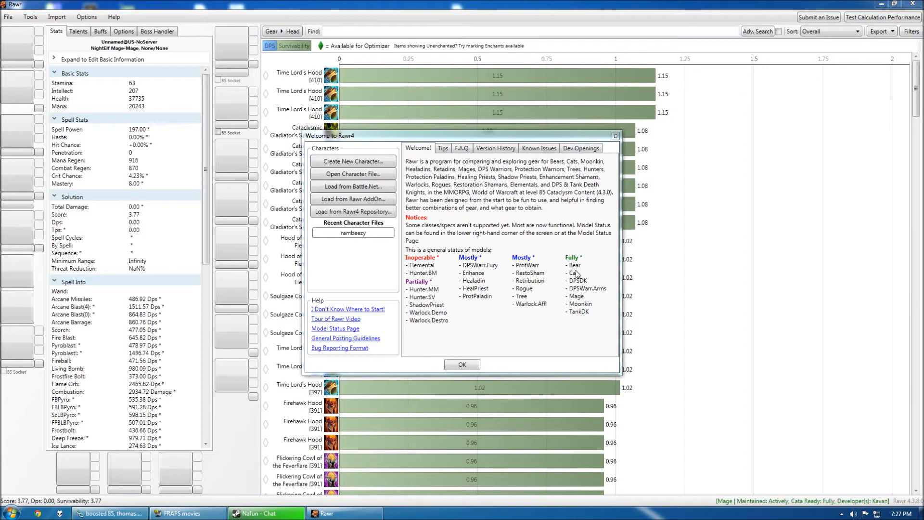
mouse_move(352, 198)
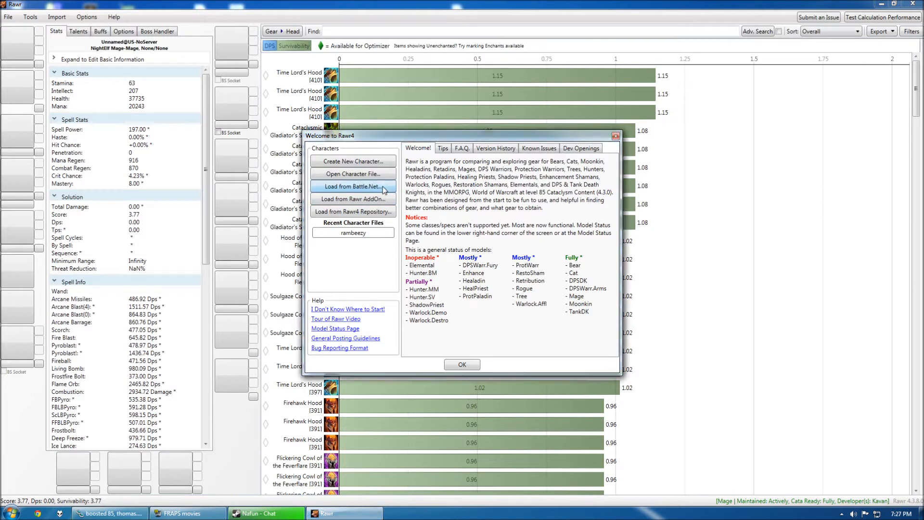
- Import the Frostmane mage from the Battle.Net armory with Force Refresh enabled
click(352, 186)
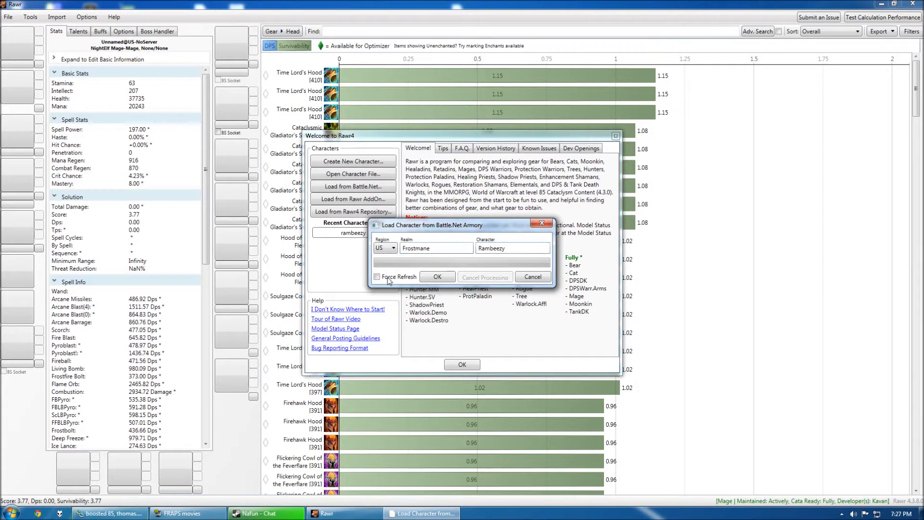
click(377, 277)
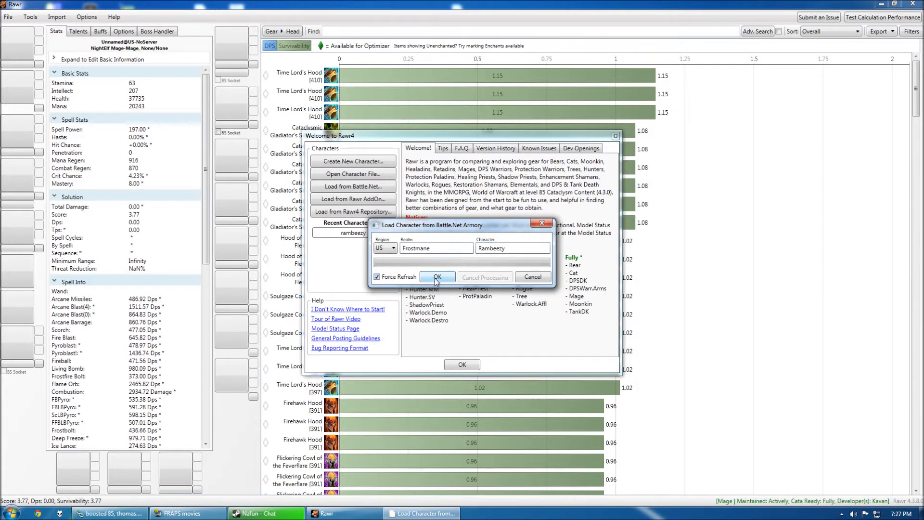
click(437, 277)
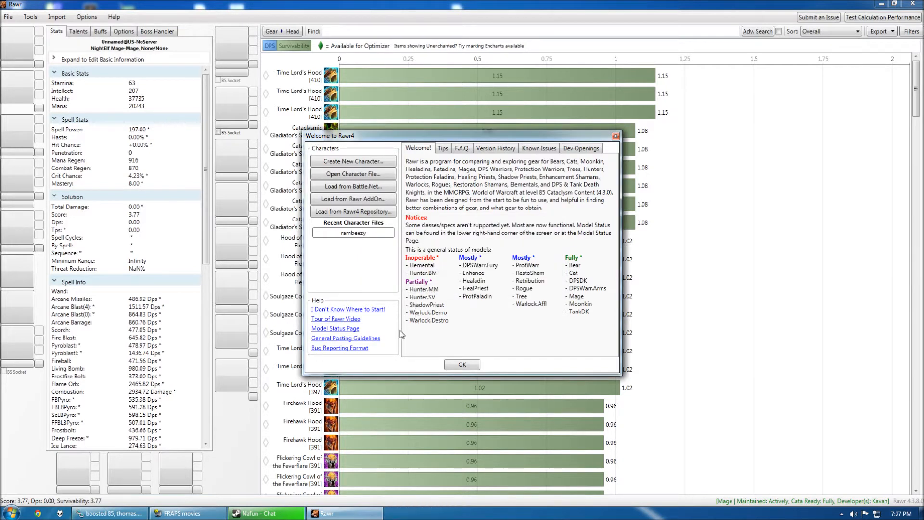
mouse_move(312, 353)
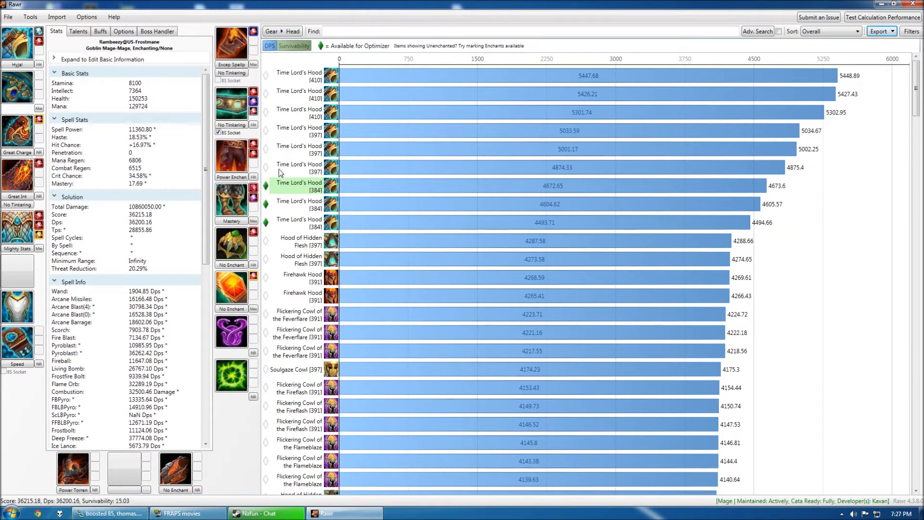
mouse_move(257, 258)
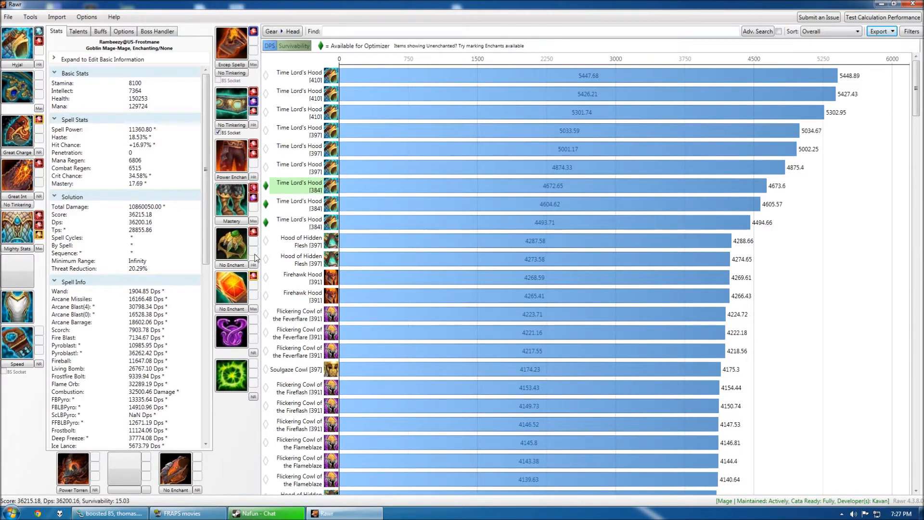
mouse_move(232, 289)
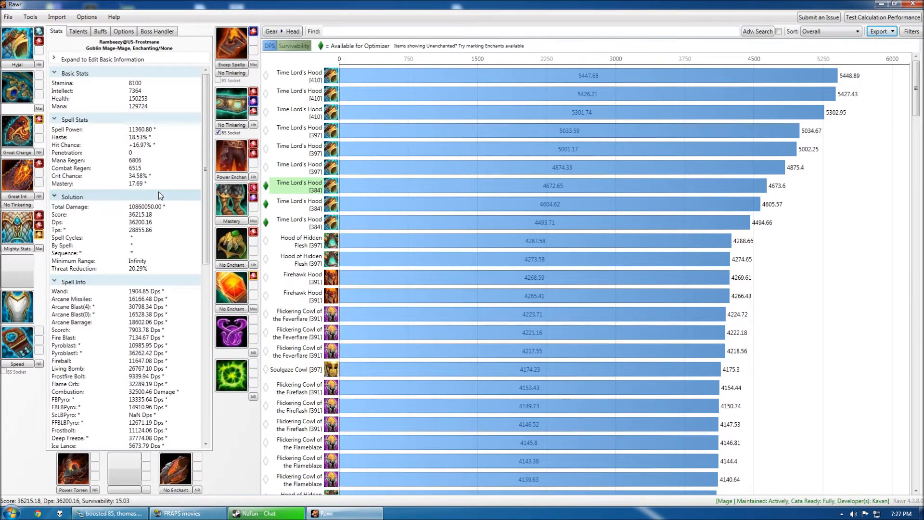
mouse_move(147, 369)
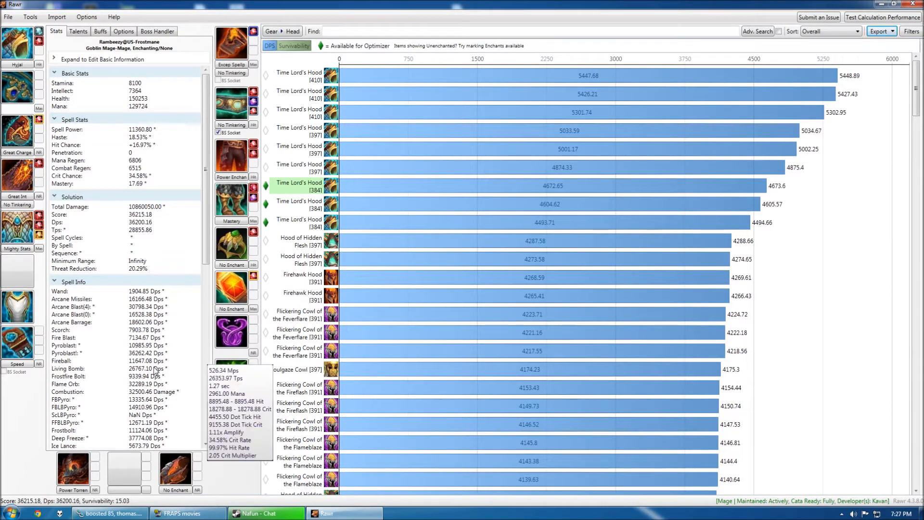
mouse_move(244, 453)
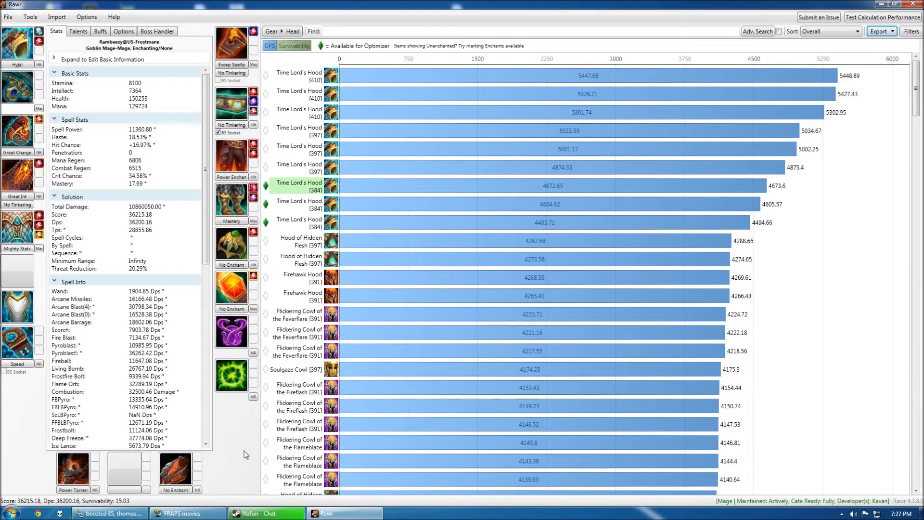
mouse_move(294, 122)
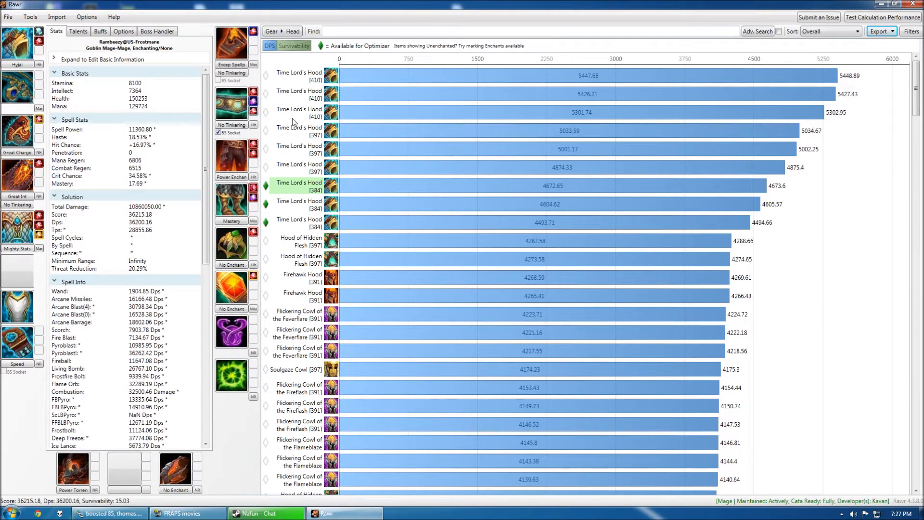
mouse_move(174, 491)
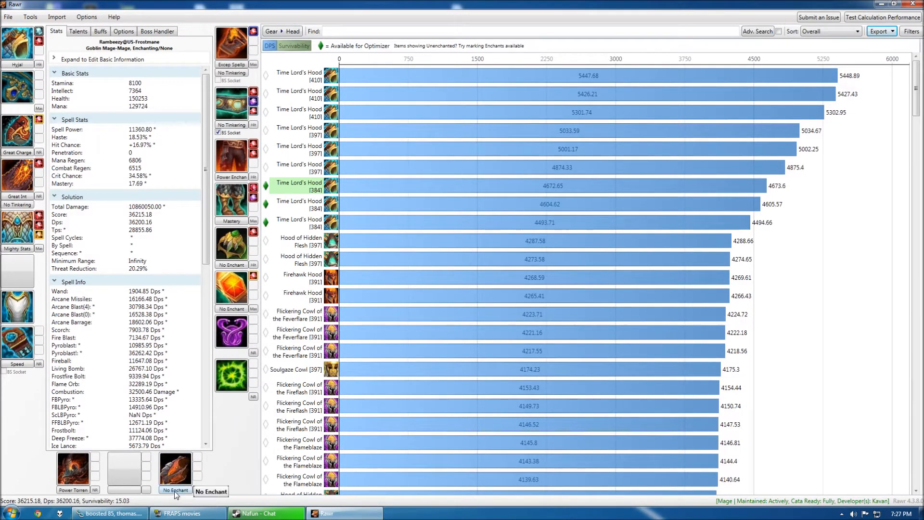
- Bring up the main-hand weapon enchant list, showing Power Torrent as the current enchant
click(174, 489)
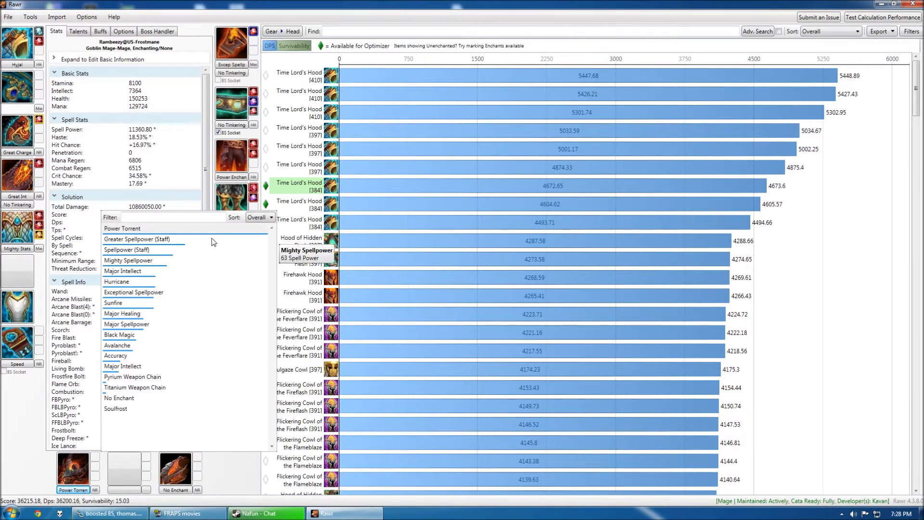
mouse_move(249, 488)
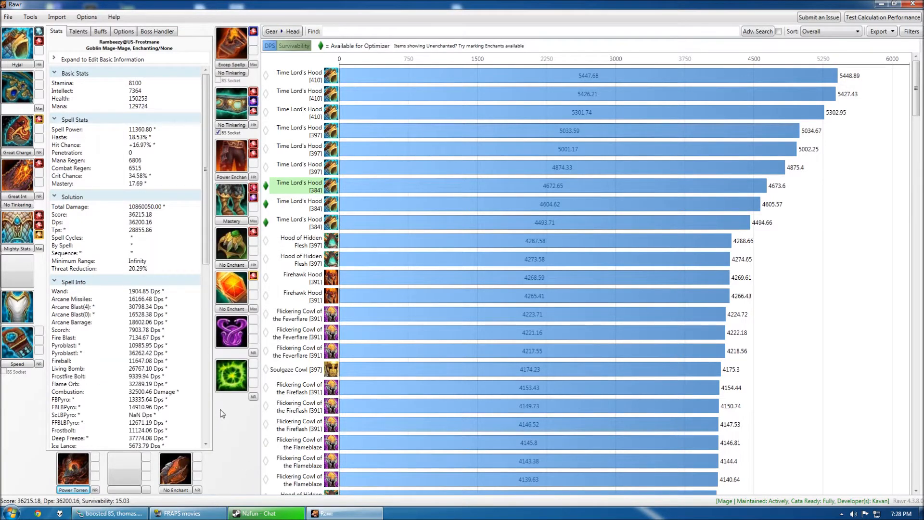
mouse_move(232, 377)
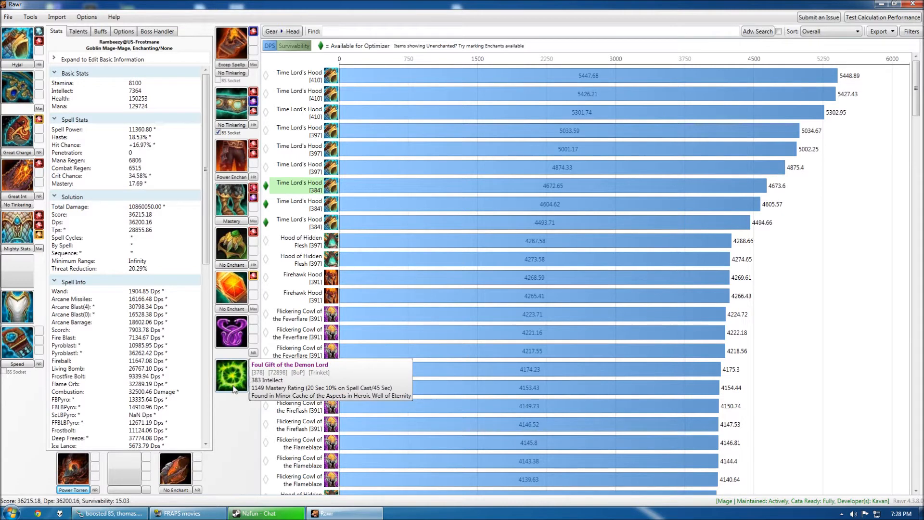
mouse_move(232, 332)
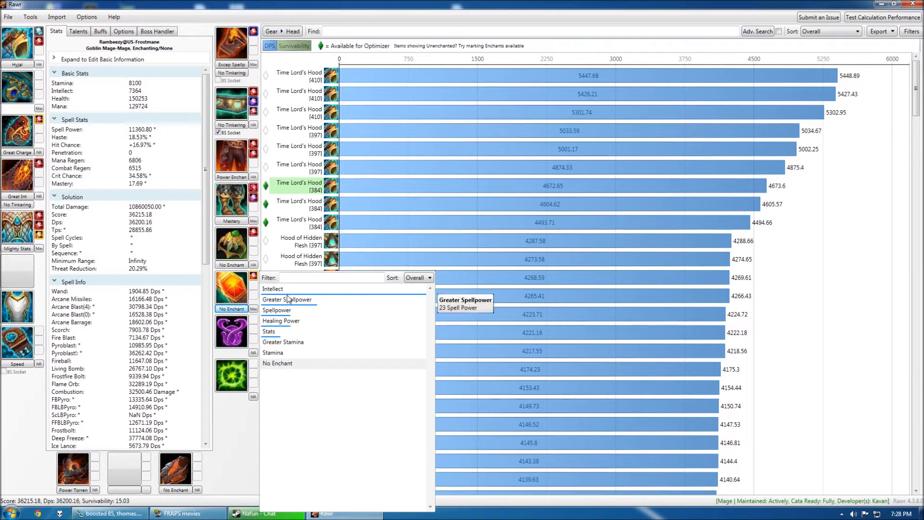
mouse_move(245, 461)
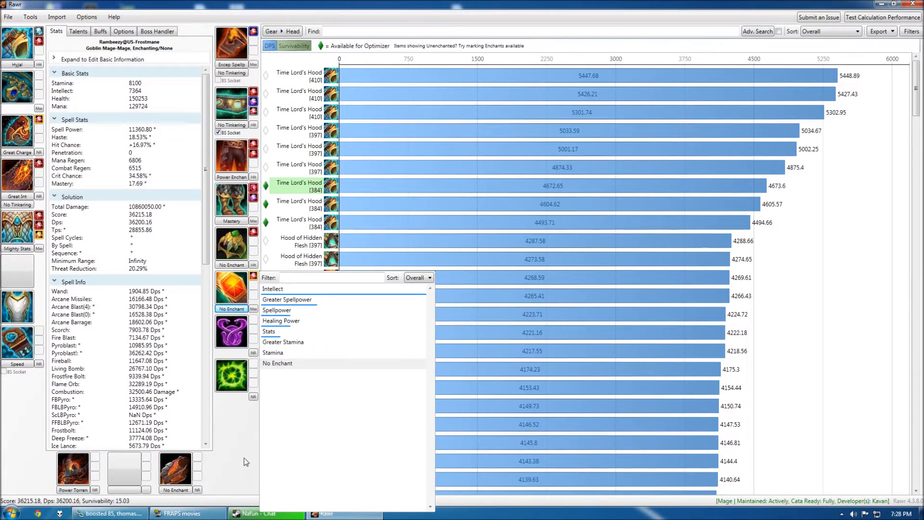
mouse_move(300, 203)
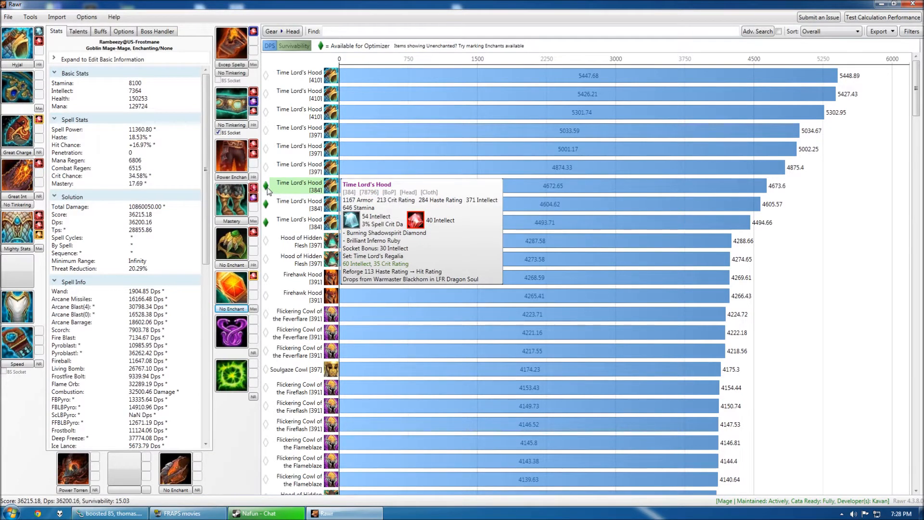
mouse_move(283, 195)
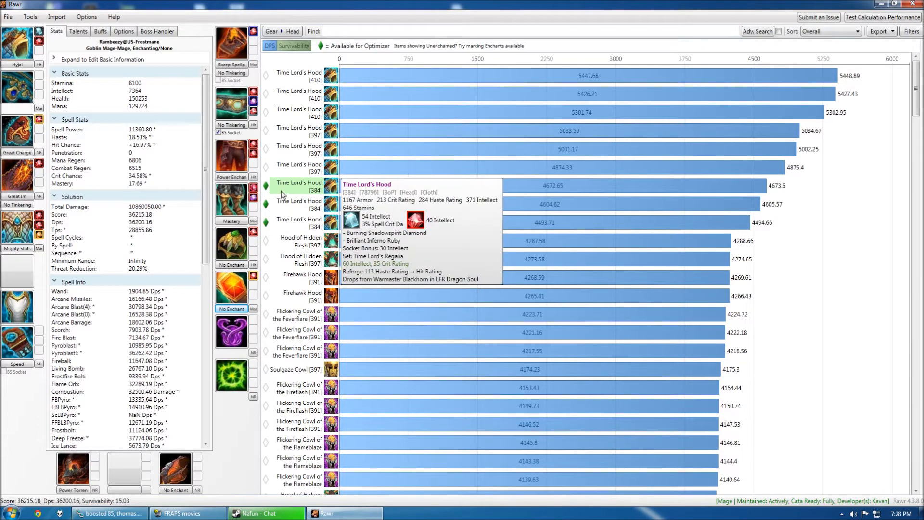
mouse_move(289, 193)
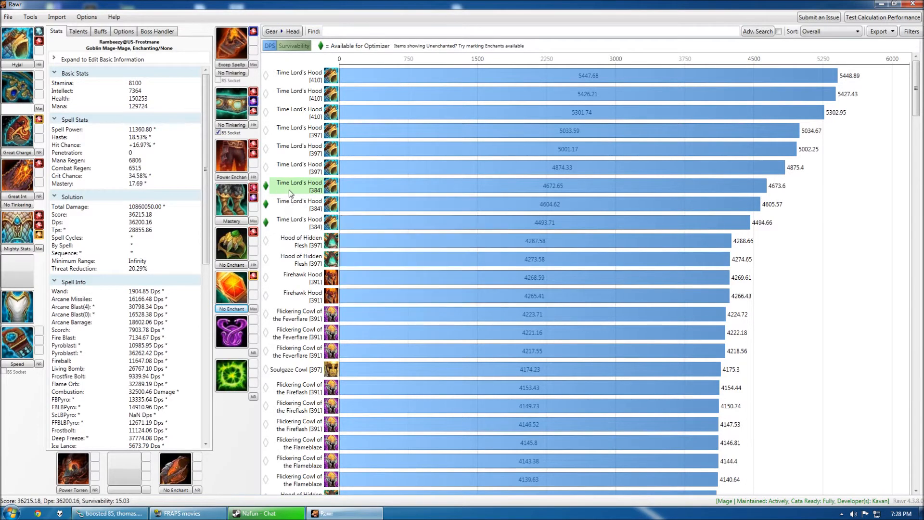
mouse_move(314, 222)
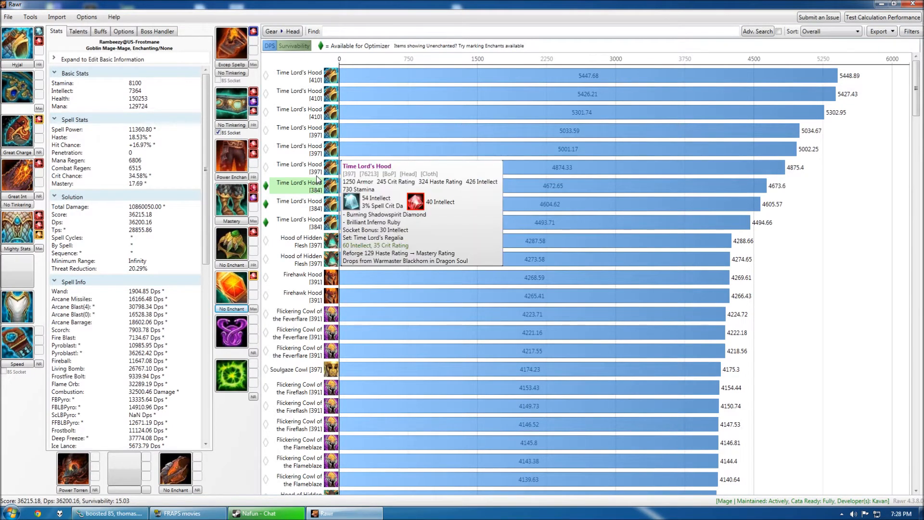
mouse_move(300, 204)
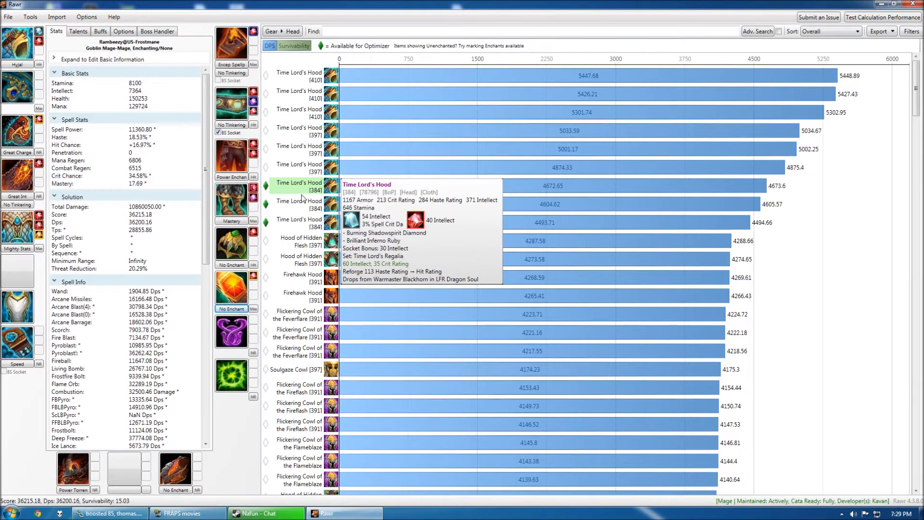
mouse_move(306, 253)
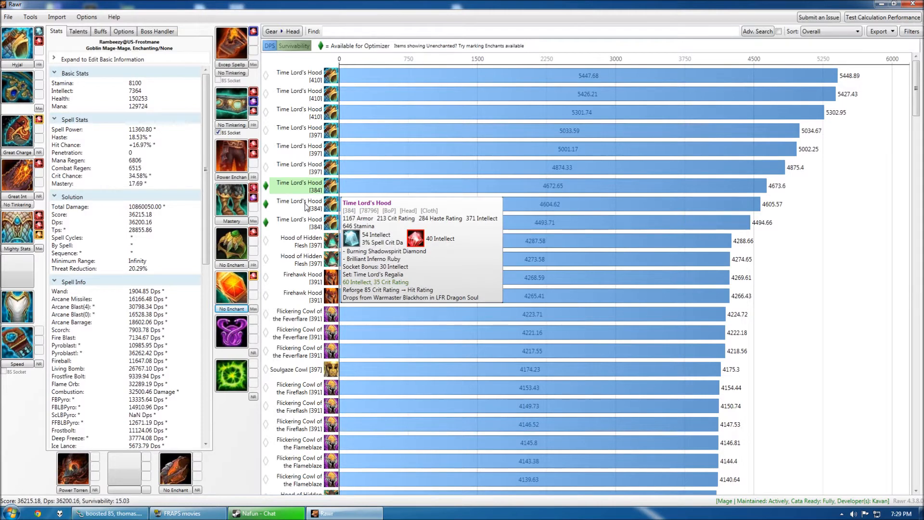
mouse_move(303, 256)
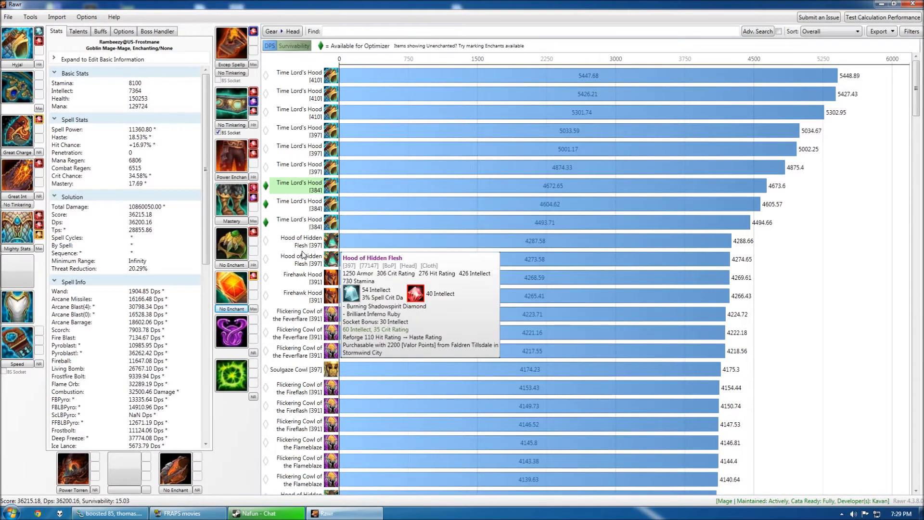
mouse_move(283, 214)
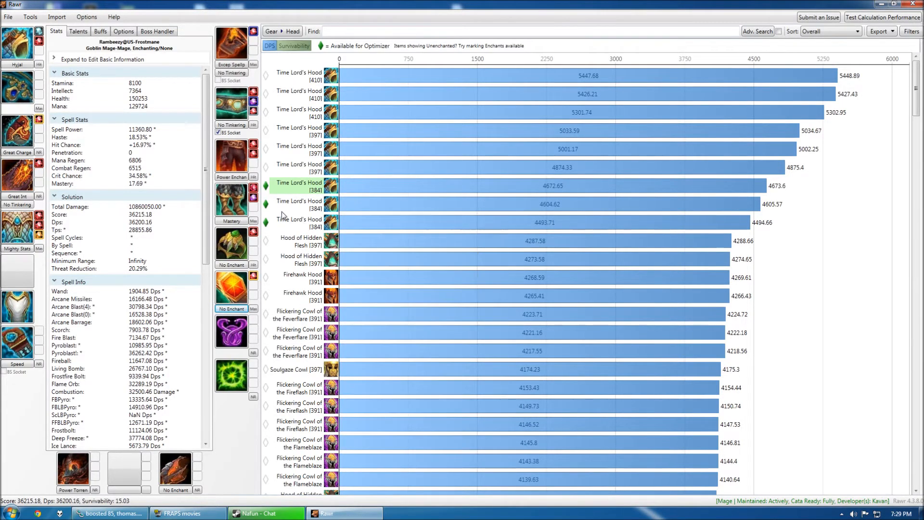
mouse_move(297, 184)
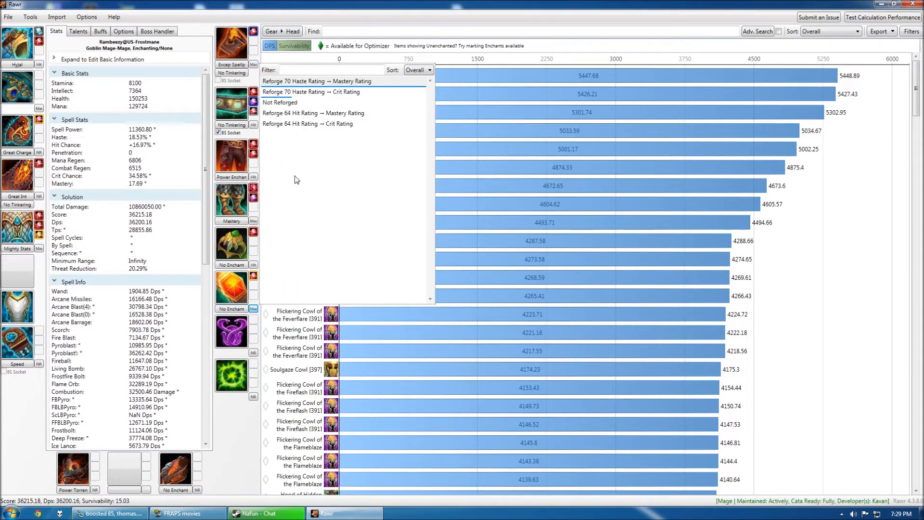
mouse_move(256, 428)
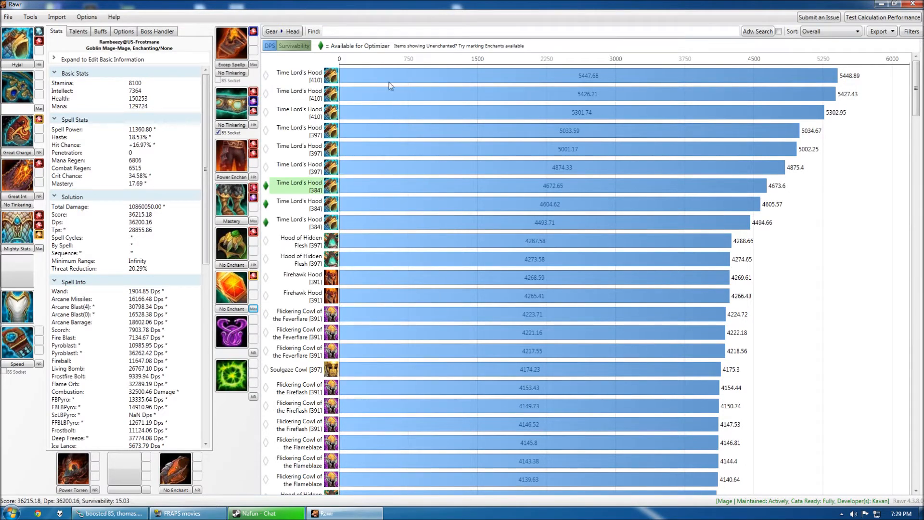
mouse_move(359, 247)
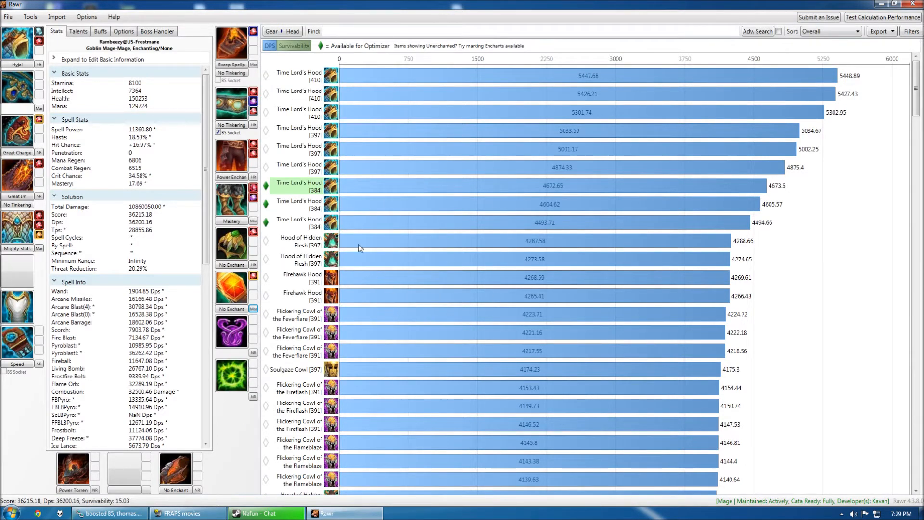
mouse_move(156, 104)
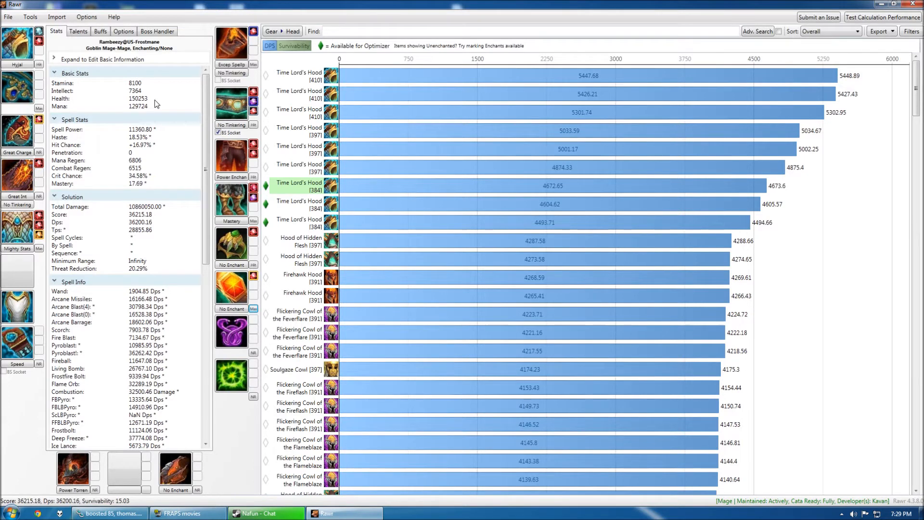
mouse_move(300, 167)
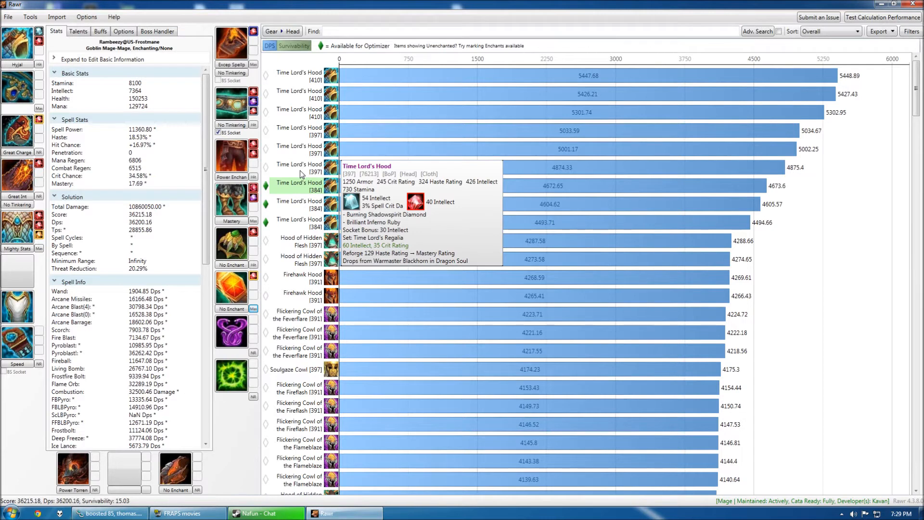
mouse_move(298, 220)
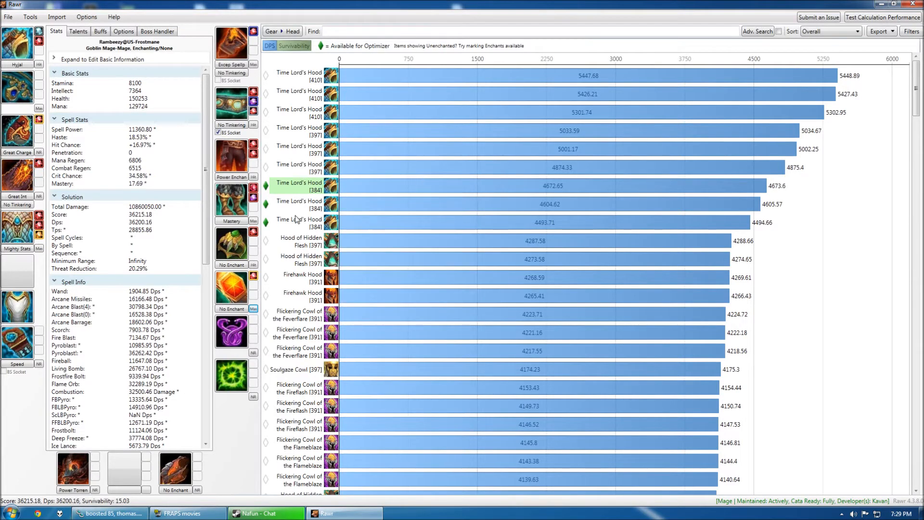
mouse_move(341, 175)
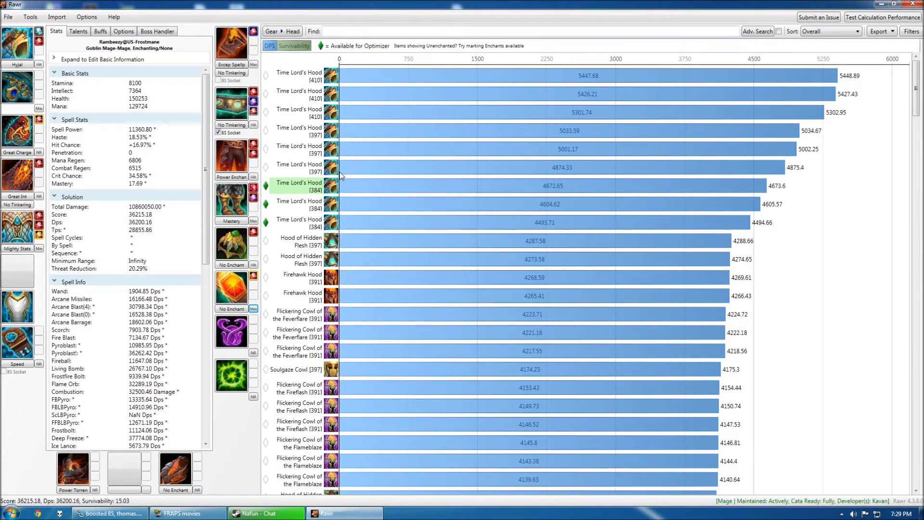
mouse_move(398, 204)
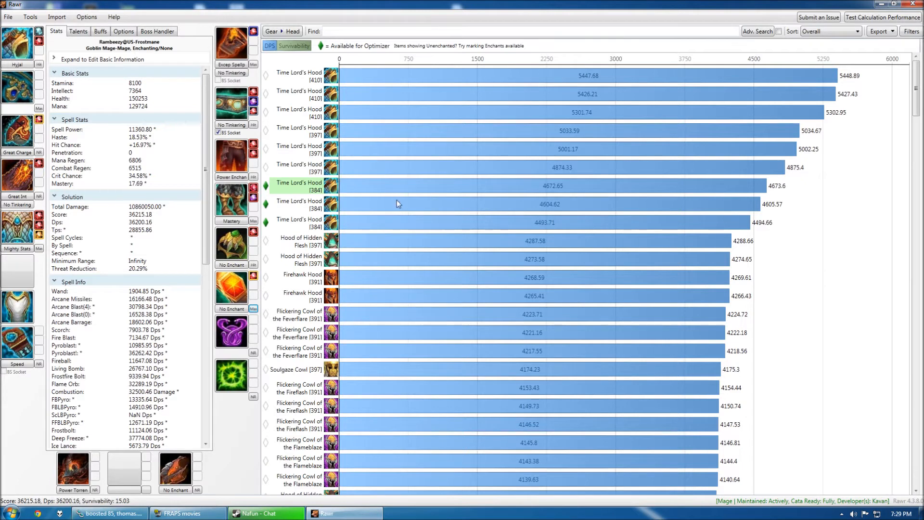
mouse_move(388, 201)
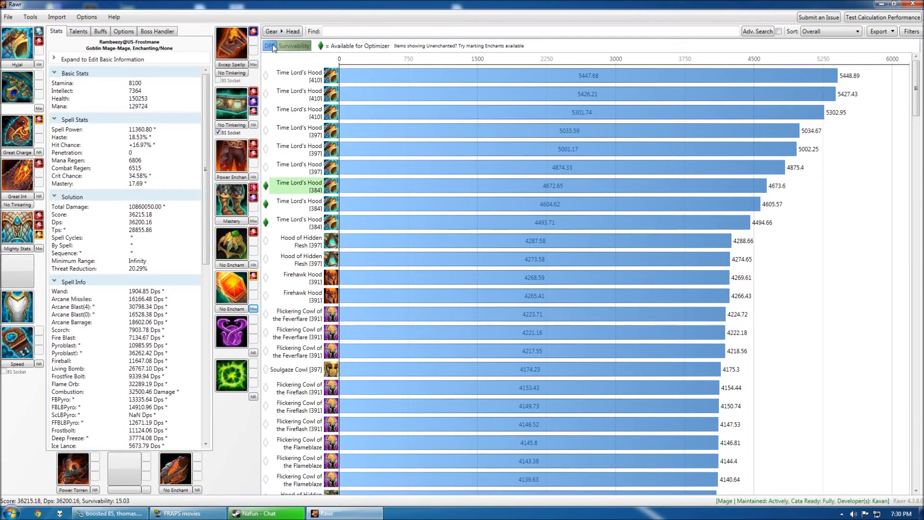
- Show the Gear > Head slot menu for choosing another gear slot to chart
click(282, 31)
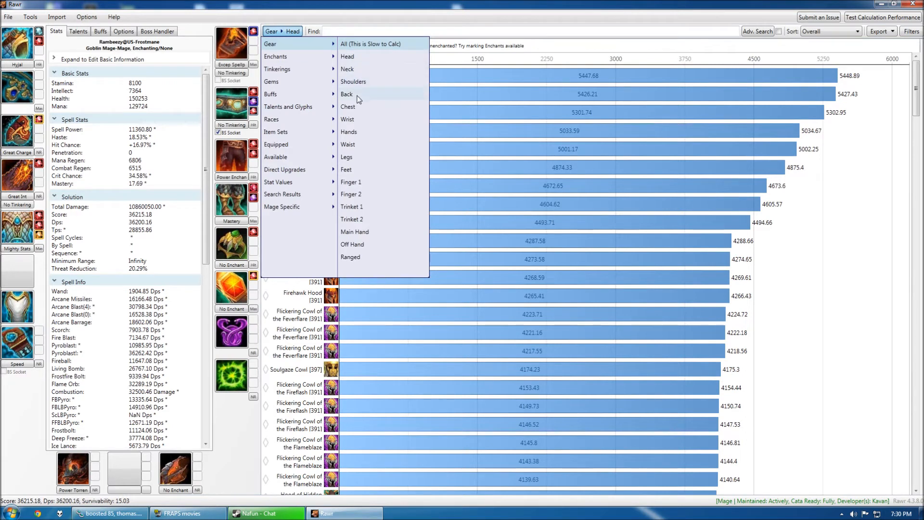
- Chart Gear > Back, ranking cloaks with Nanoprecise Cape on top
click(348, 56)
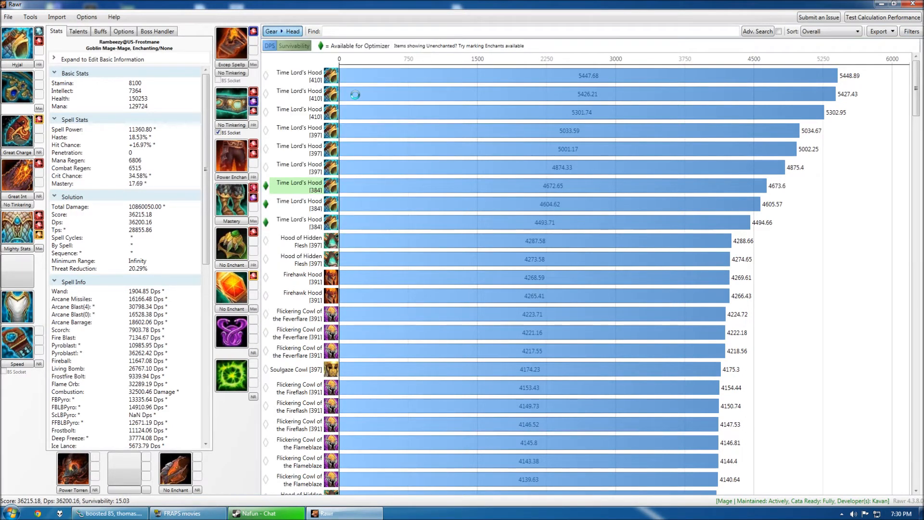
mouse_move(353, 106)
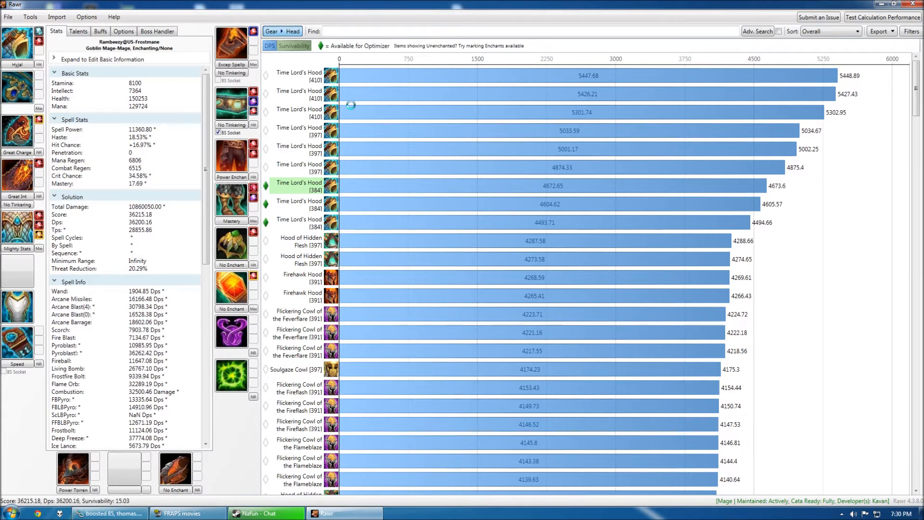
click(282, 31)
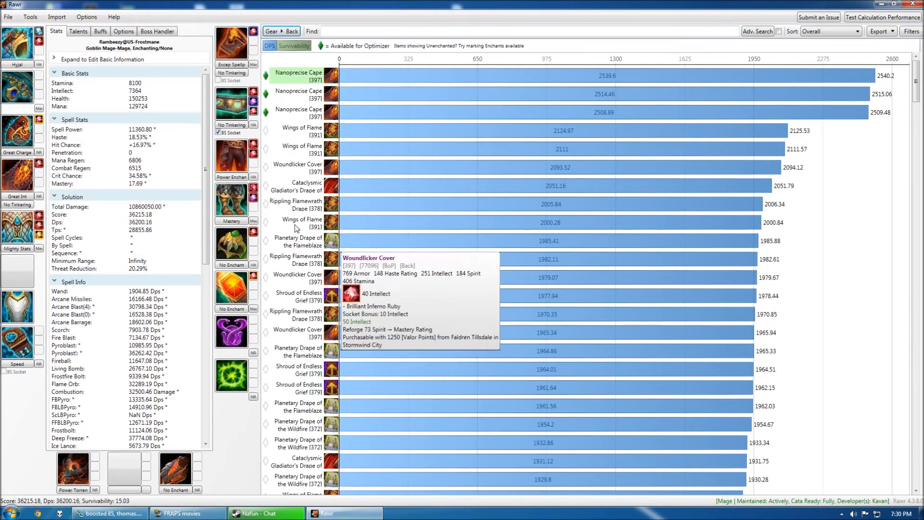
mouse_move(323, 136)
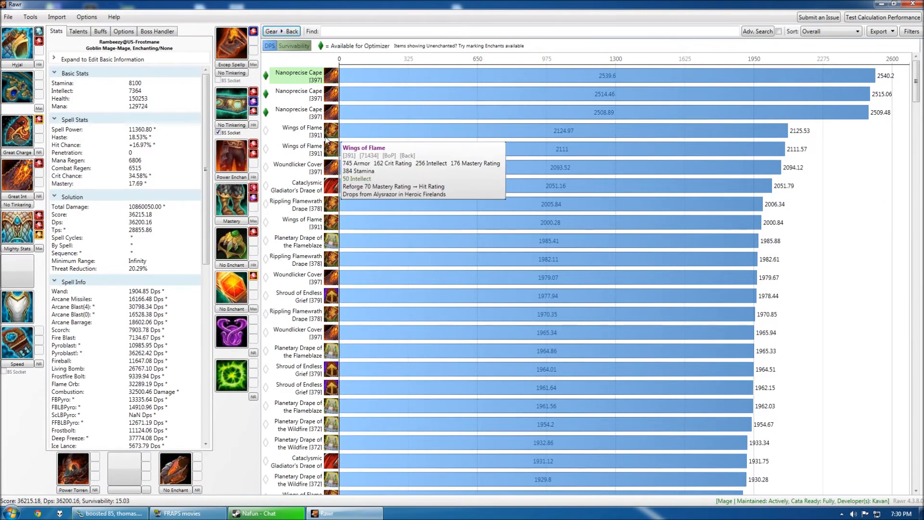
mouse_move(322, 98)
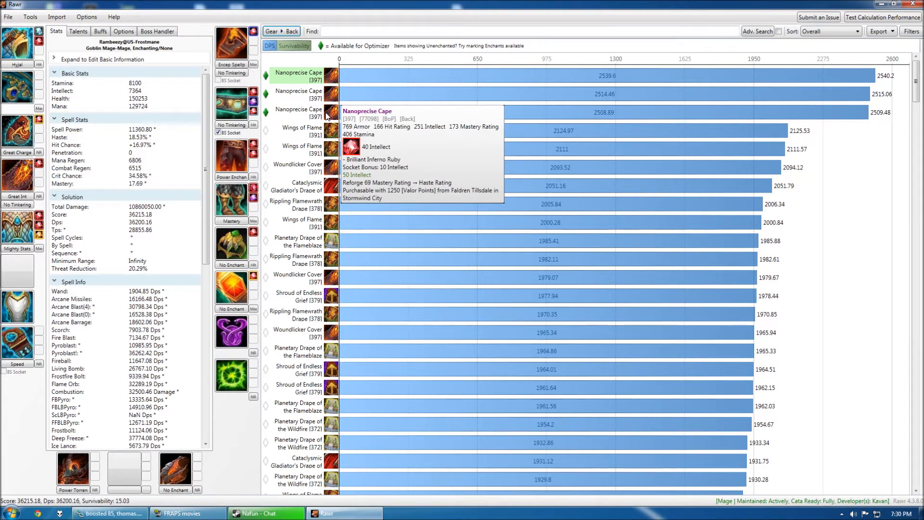
mouse_move(210, 109)
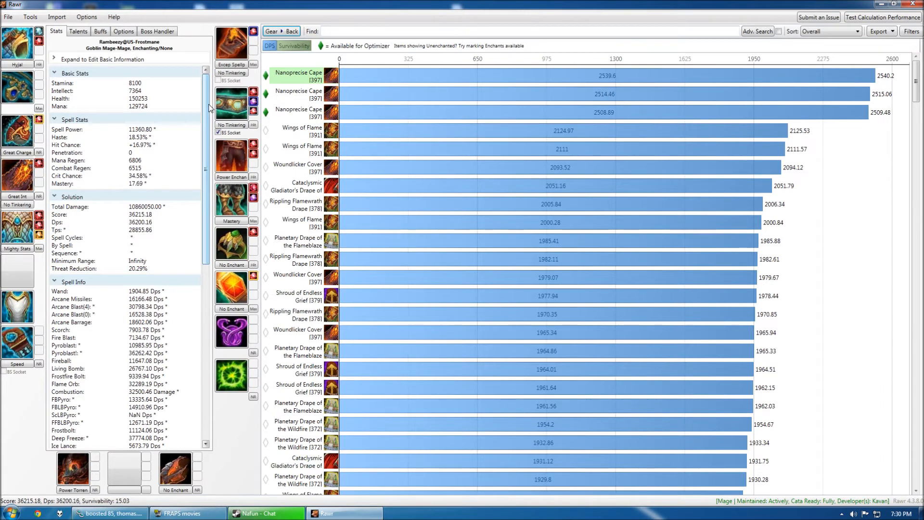
- Review the mage Options sub-tabs: Spells & Buffs, Fight, then Advanced solver settings
click(123, 31)
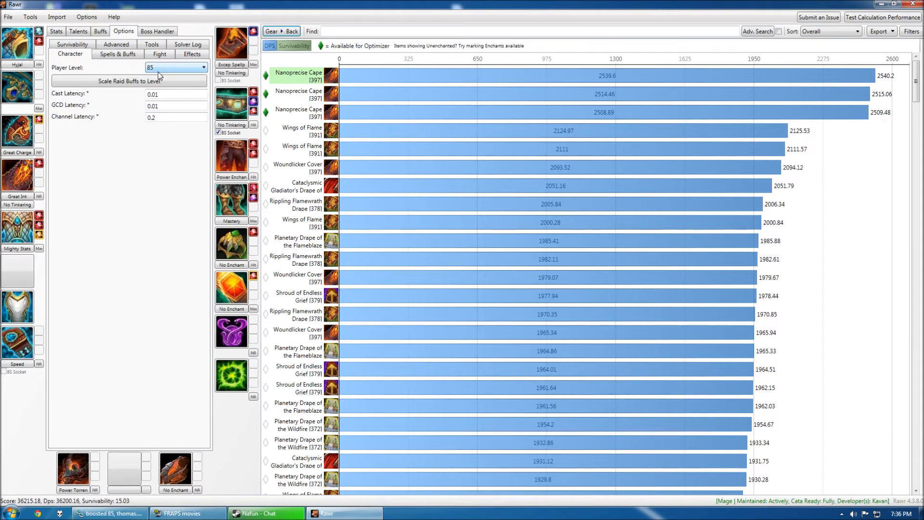
mouse_move(301, 186)
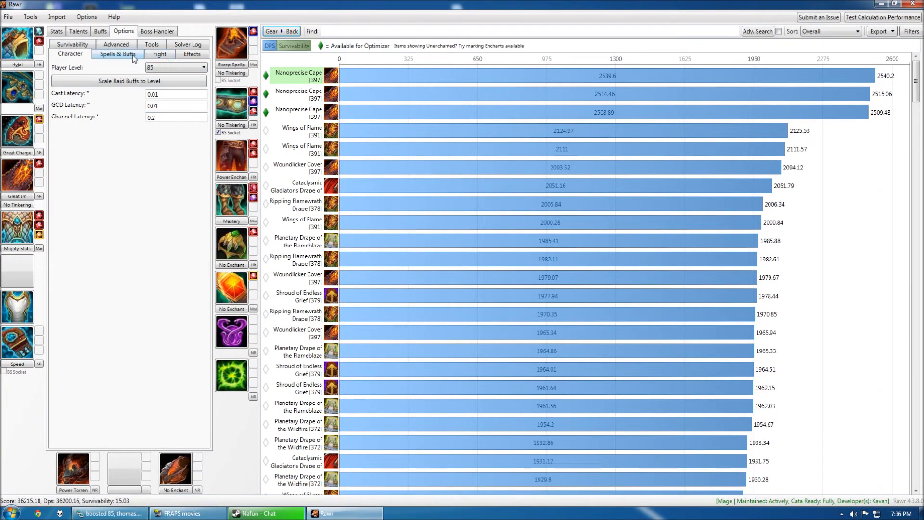
click(117, 54)
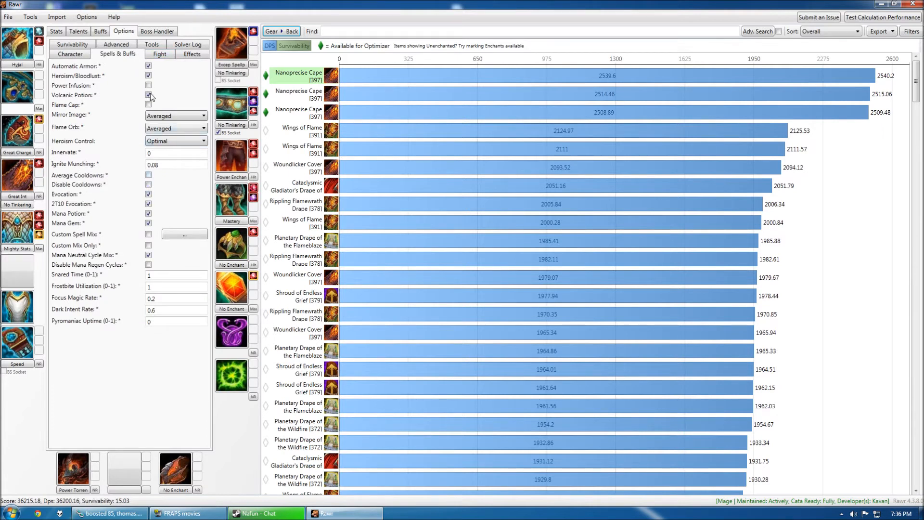
click(159, 54)
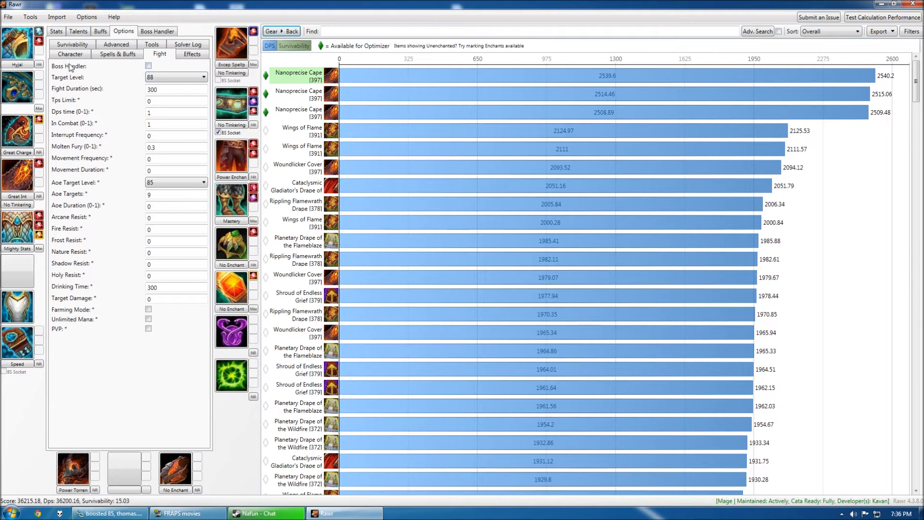
click(115, 54)
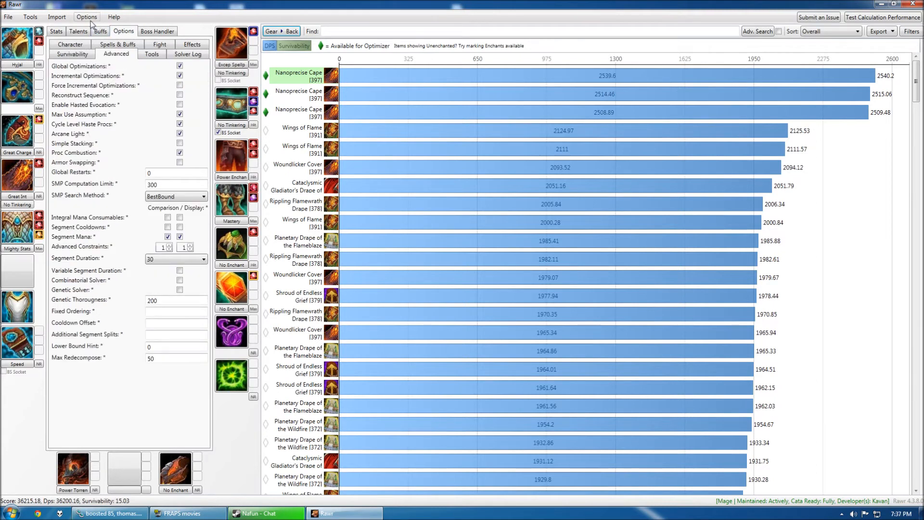
mouse_move(93, 23)
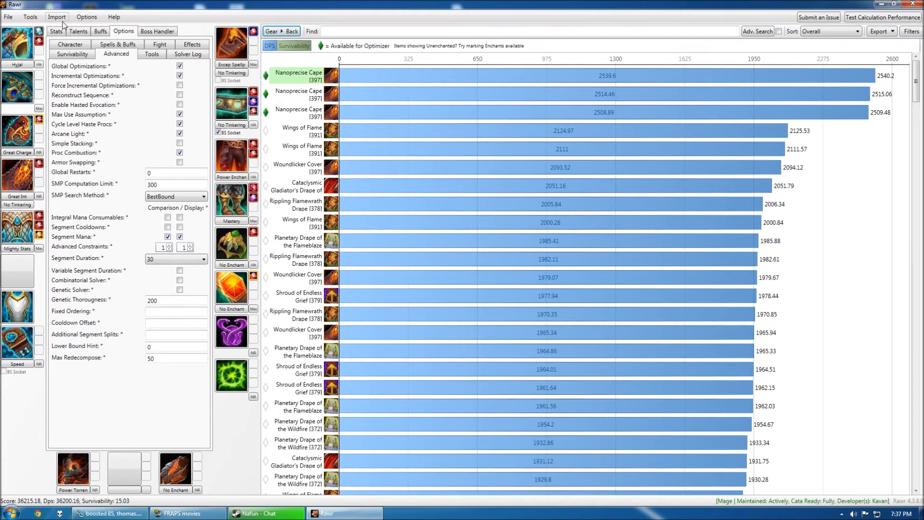
- Launch the Optimizer from the Tools menu and choose DPS Rating as the calculation to optimize
click(30, 16)
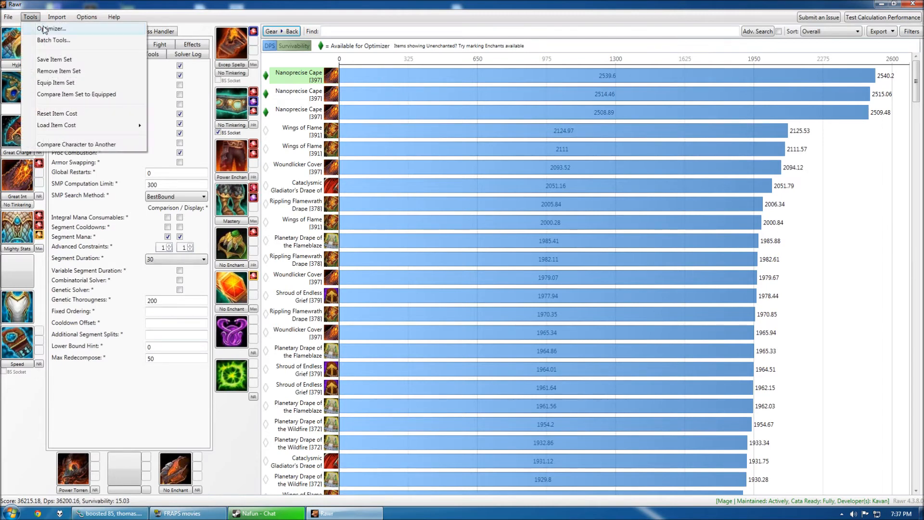
click(51, 28)
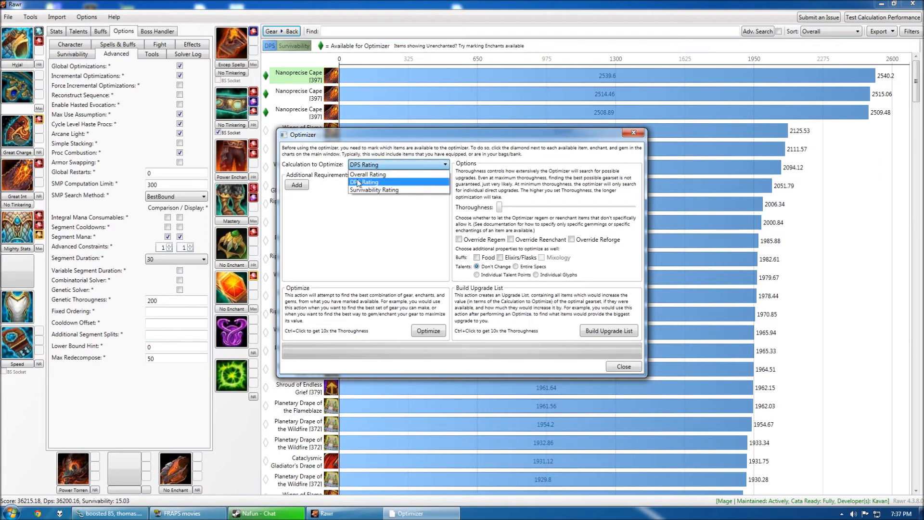
click(364, 182)
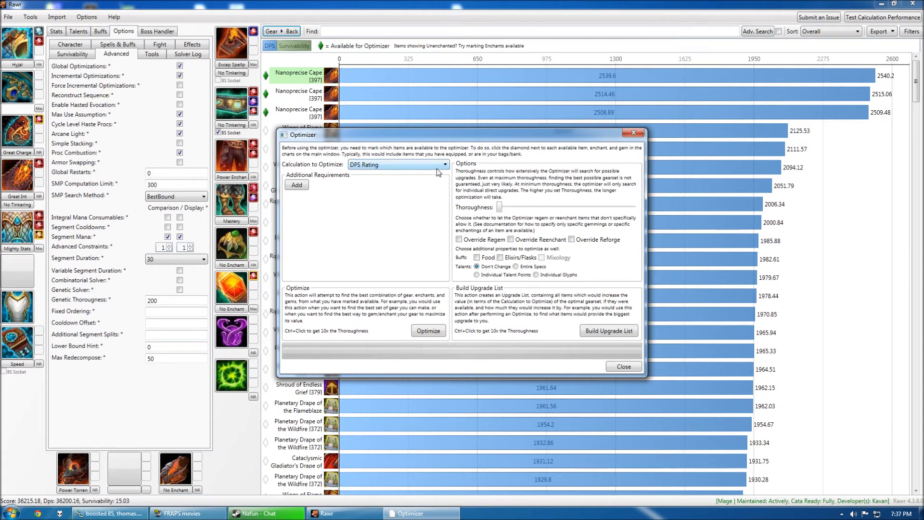
mouse_move(439, 175)
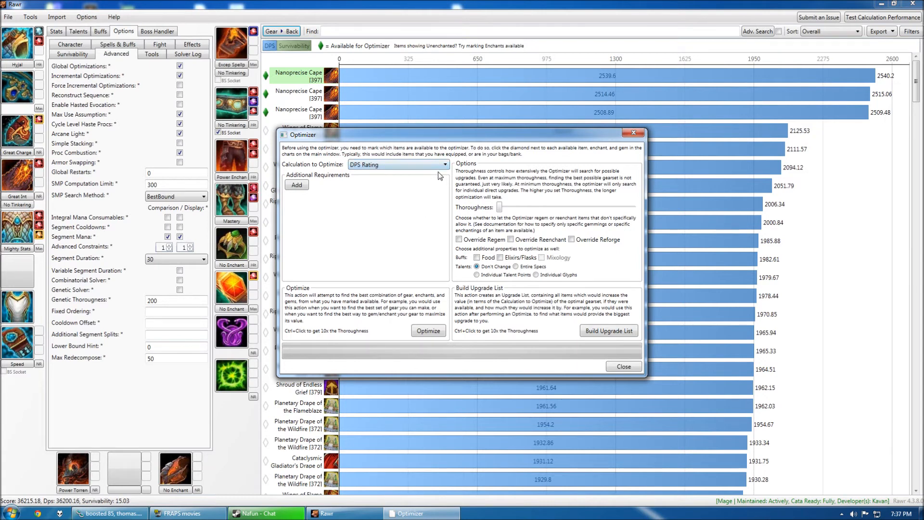
mouse_move(511, 56)
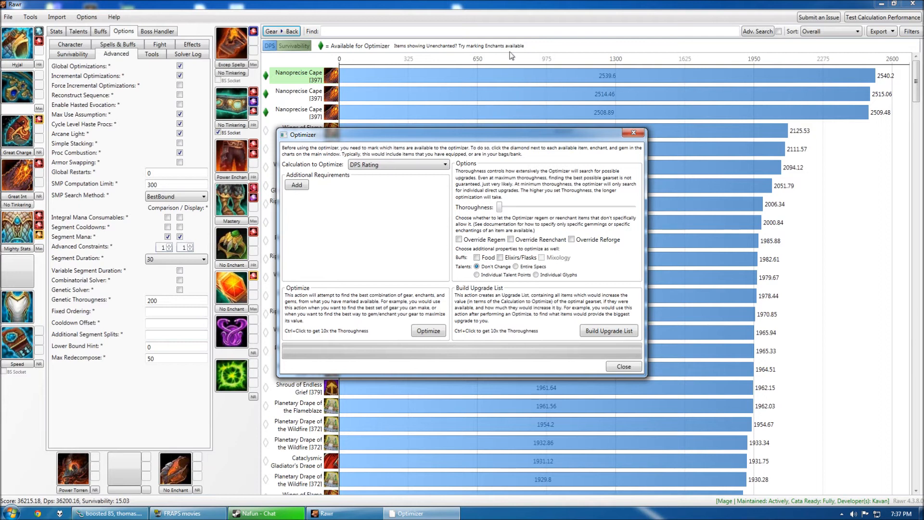
mouse_move(591, 201)
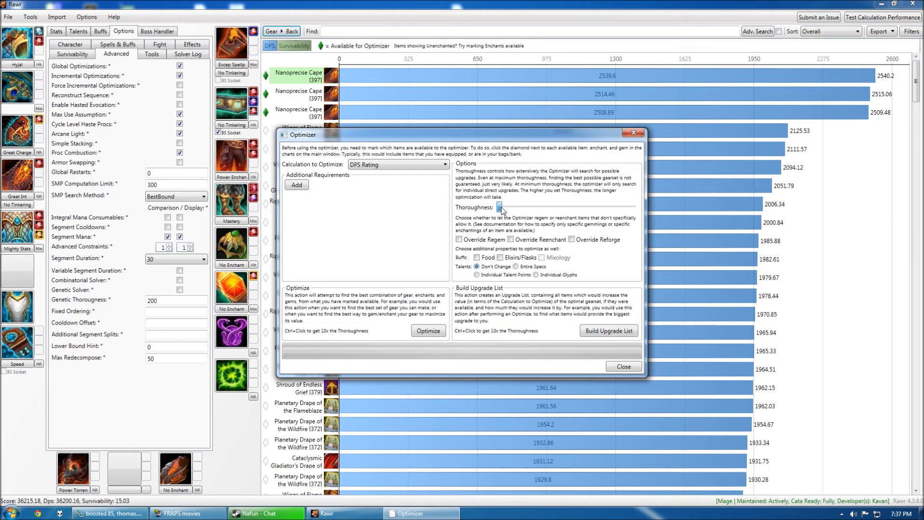
drag(500, 209, 549, 209)
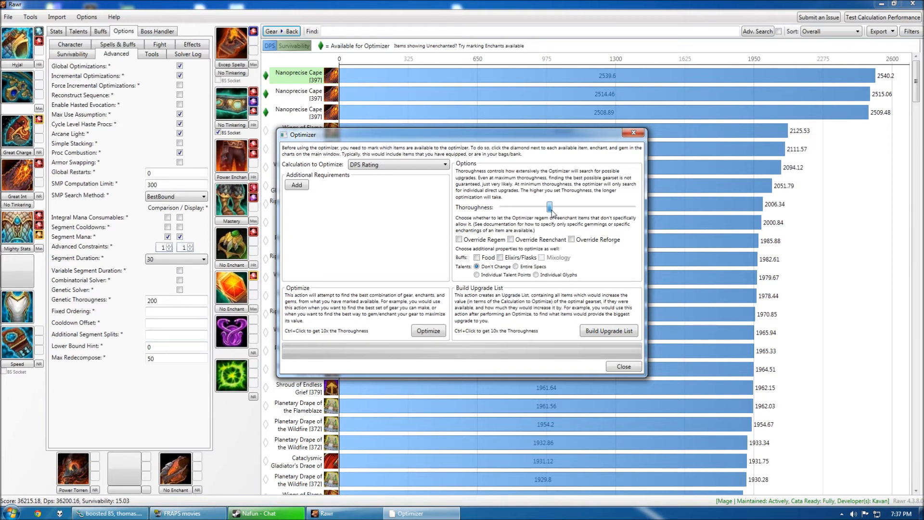
drag(549, 207, 499, 207)
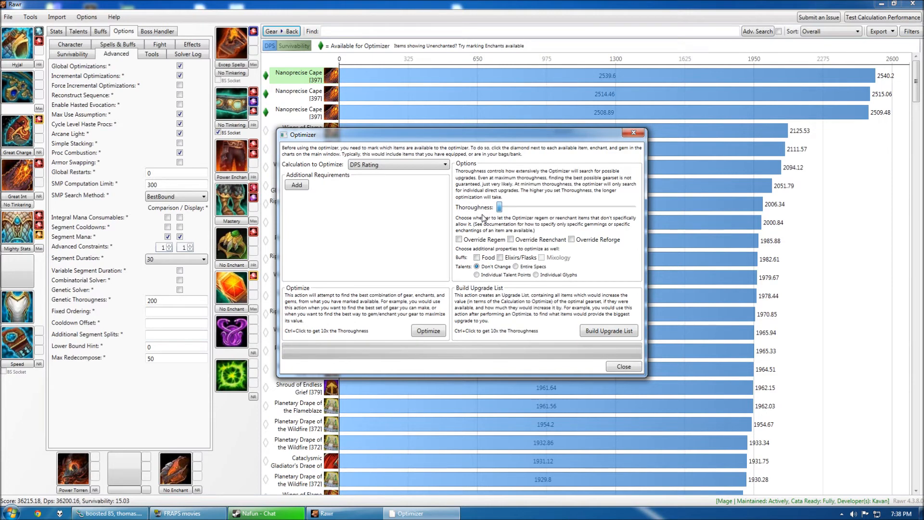
drag(482, 207, 610, 207)
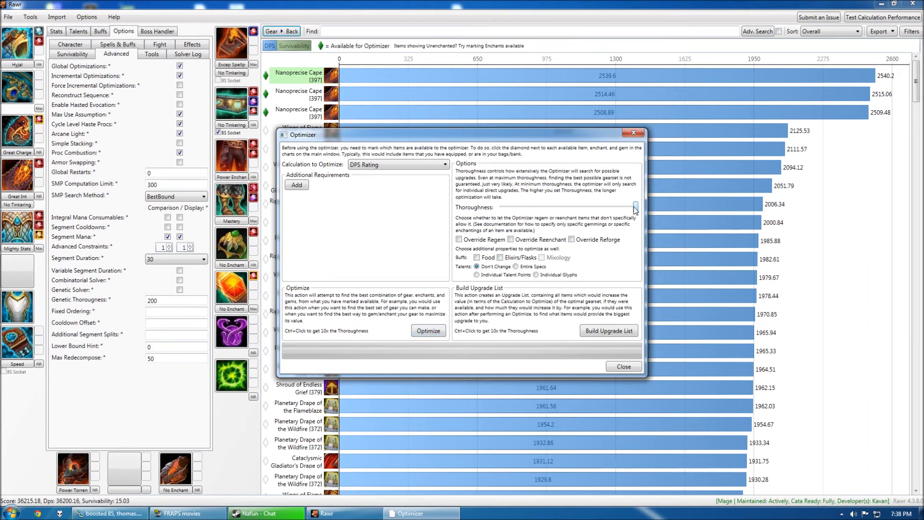
mouse_move(635, 210)
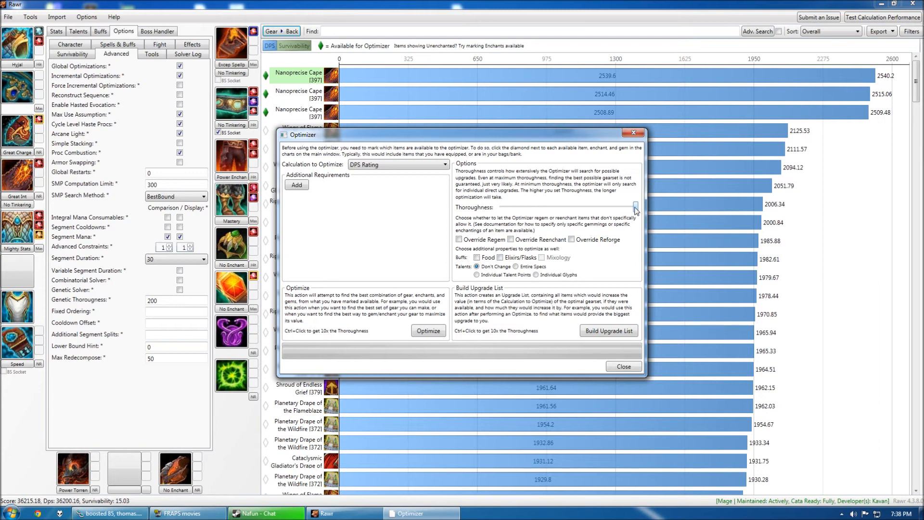
drag(634, 206, 521, 207)
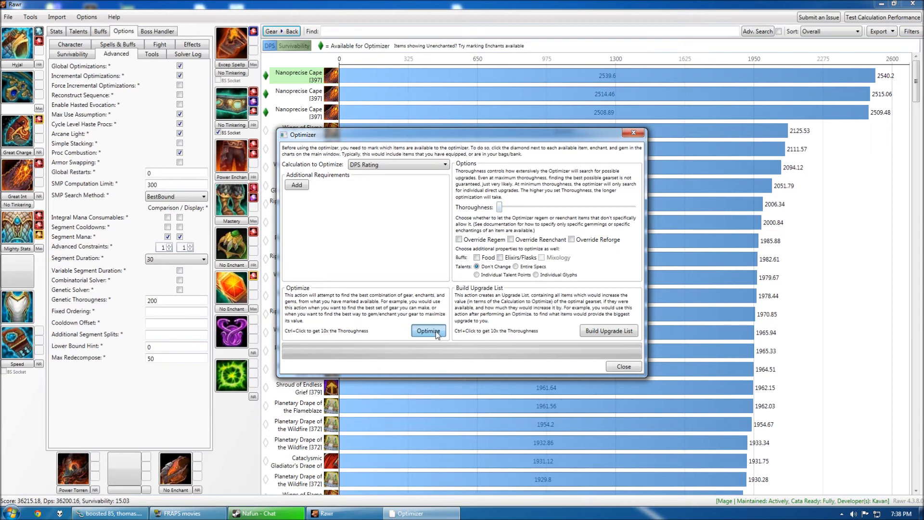
- Run Optimize and decline making the unavailable Brilliant Queen's Garnet available
click(428, 330)
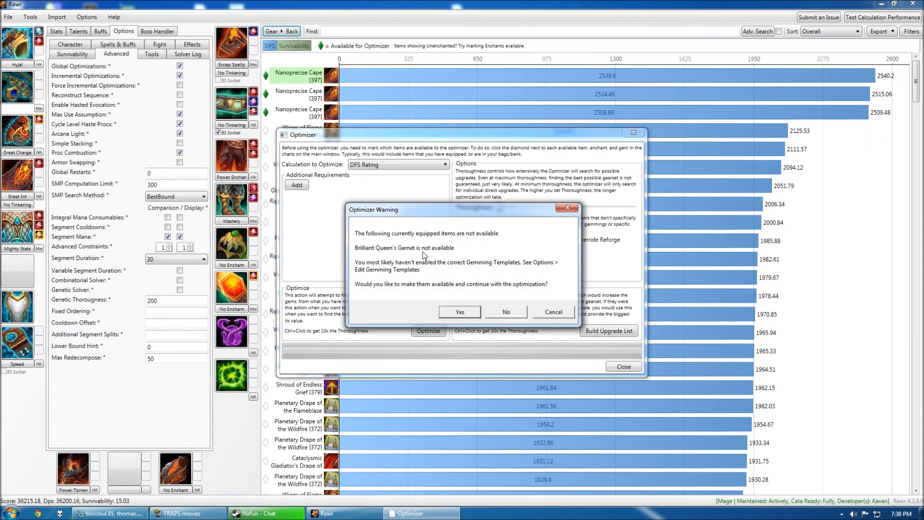
mouse_move(413, 254)
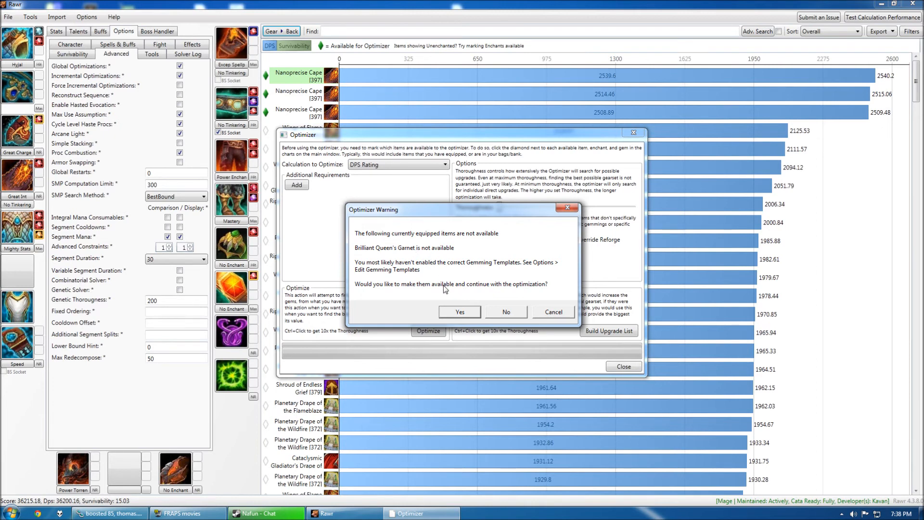
mouse_move(449, 273)
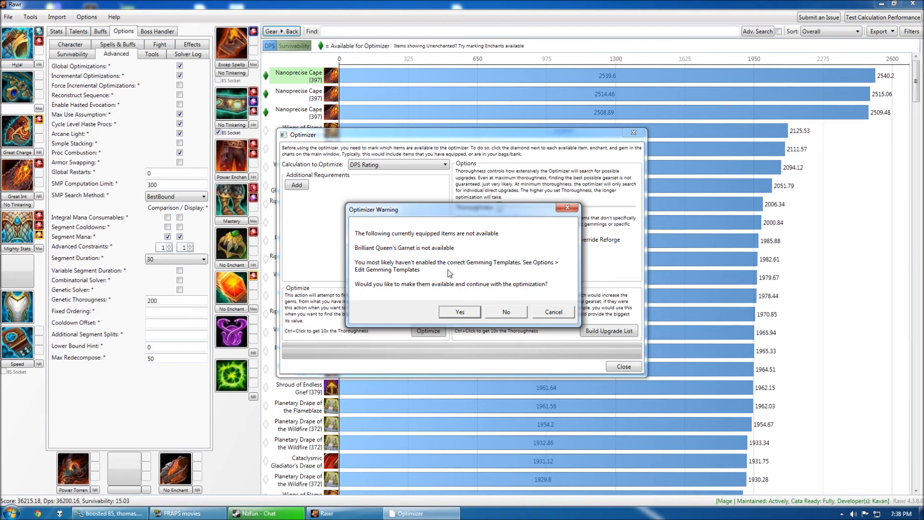
mouse_move(445, 281)
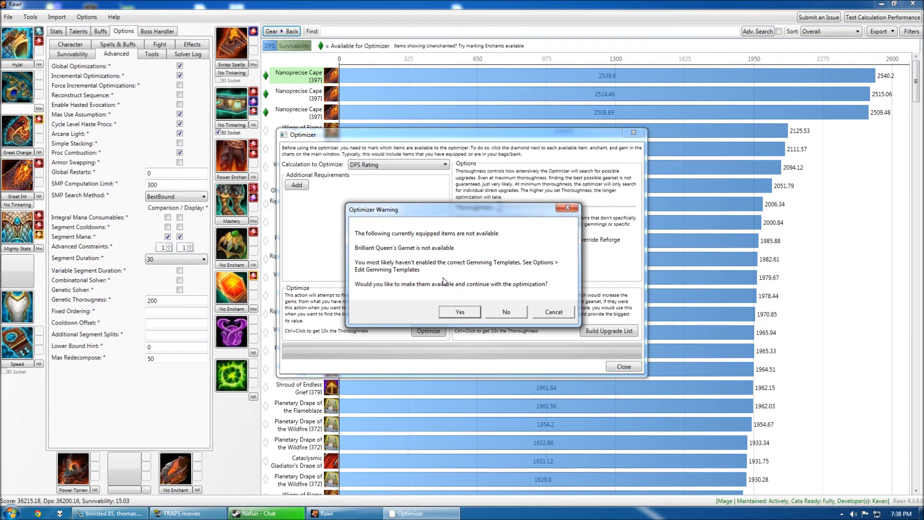
mouse_move(451, 272)
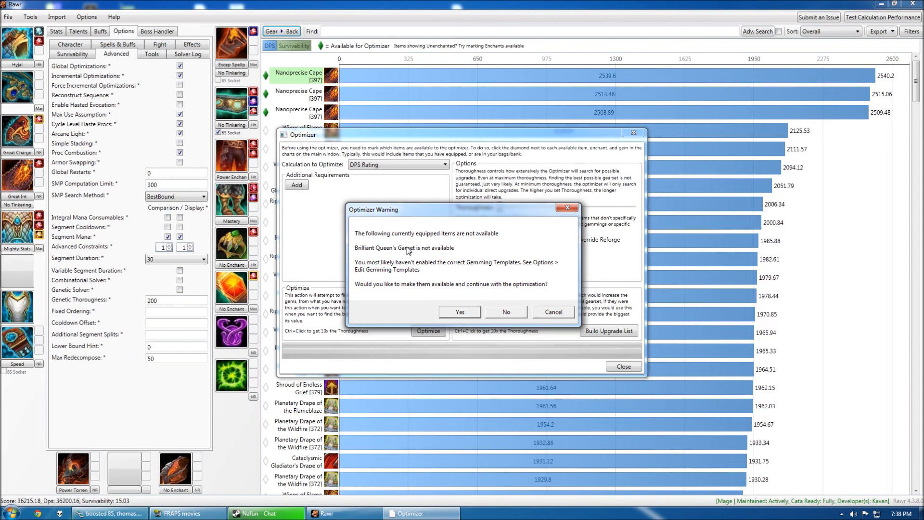
mouse_move(408, 251)
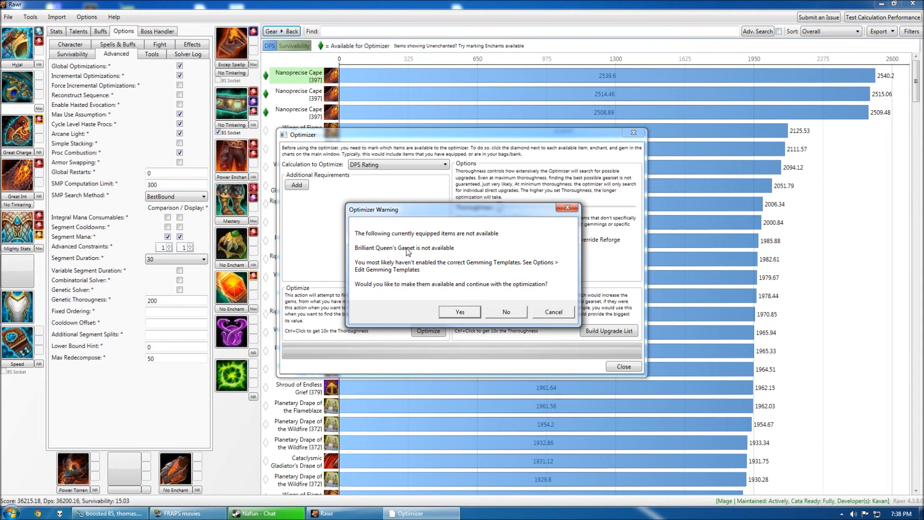
mouse_move(429, 252)
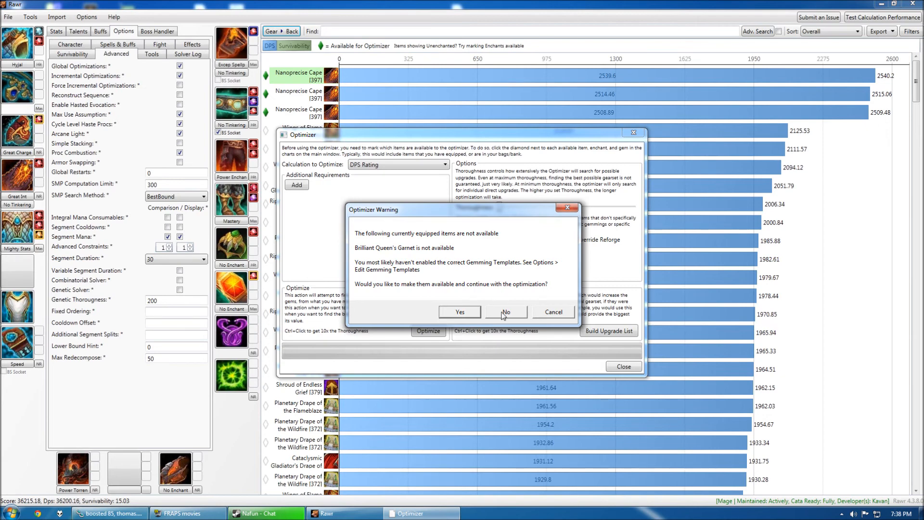
click(506, 310)
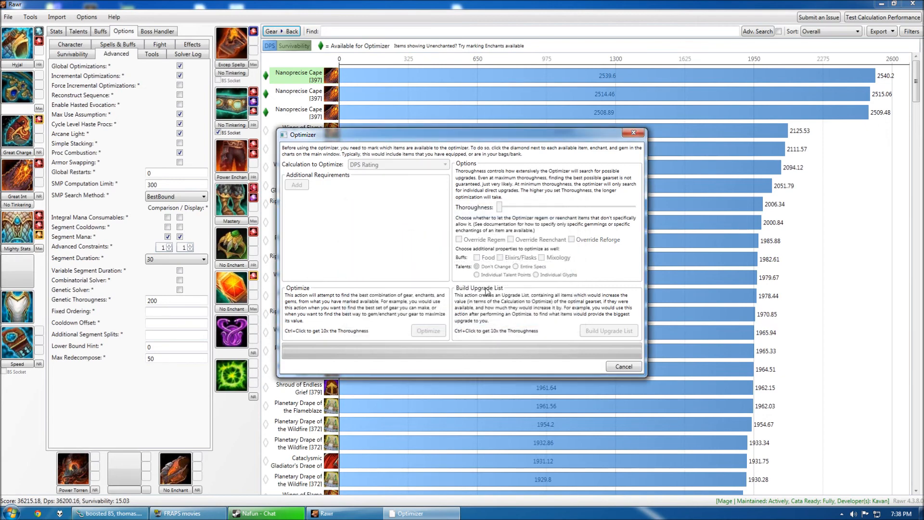
- Let the optimization finish, showing a Haste-to-Mastery reforge on Firehawk Gloves for 0.04% DPS gain
click(428, 330)
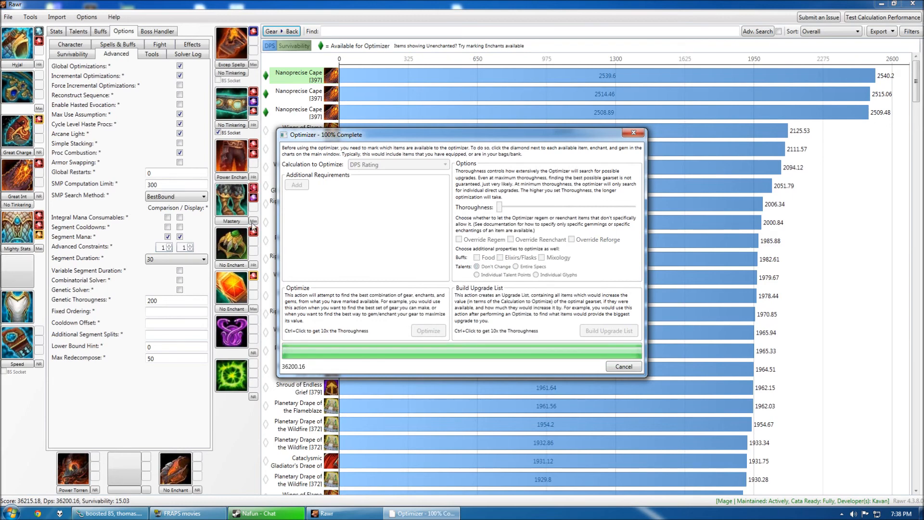
click(427, 330)
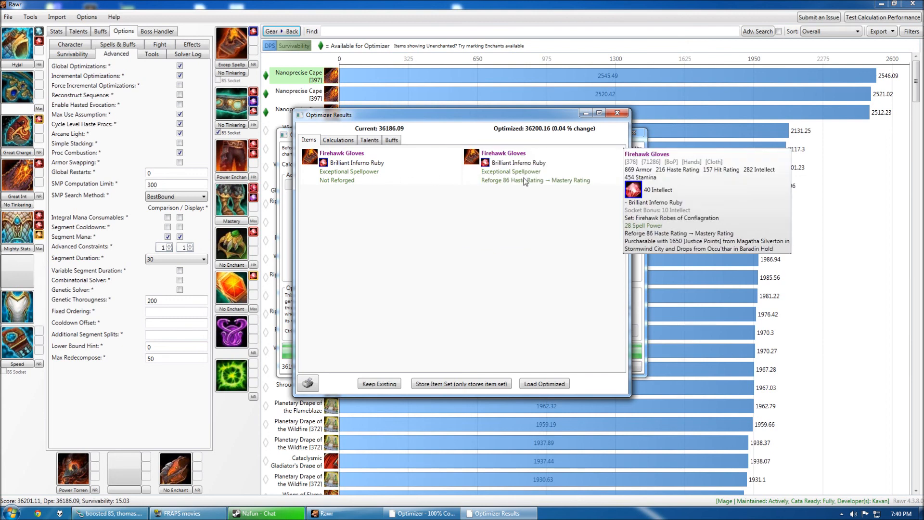
mouse_move(536, 185)
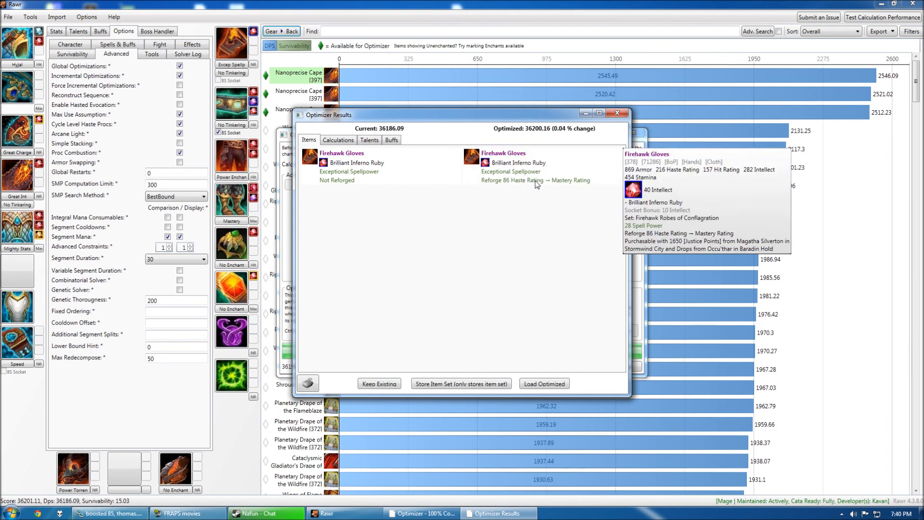
mouse_move(551, 184)
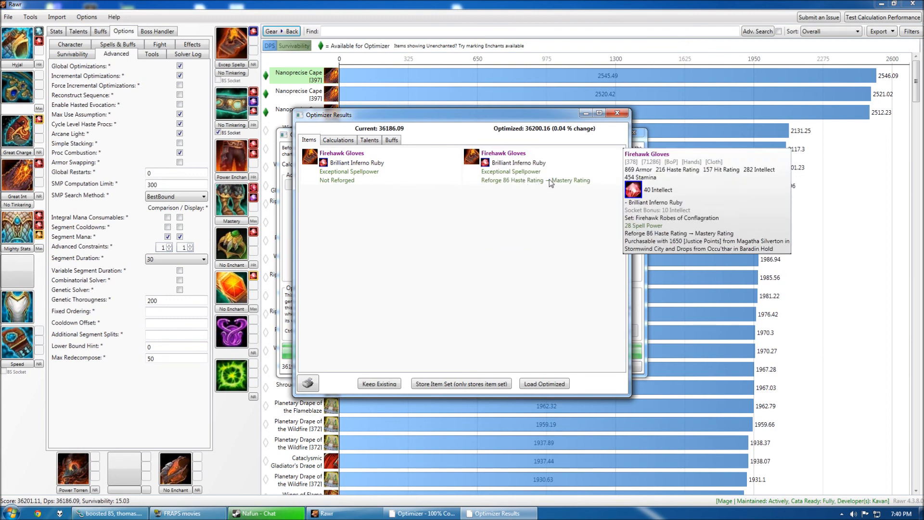
mouse_move(545, 335)
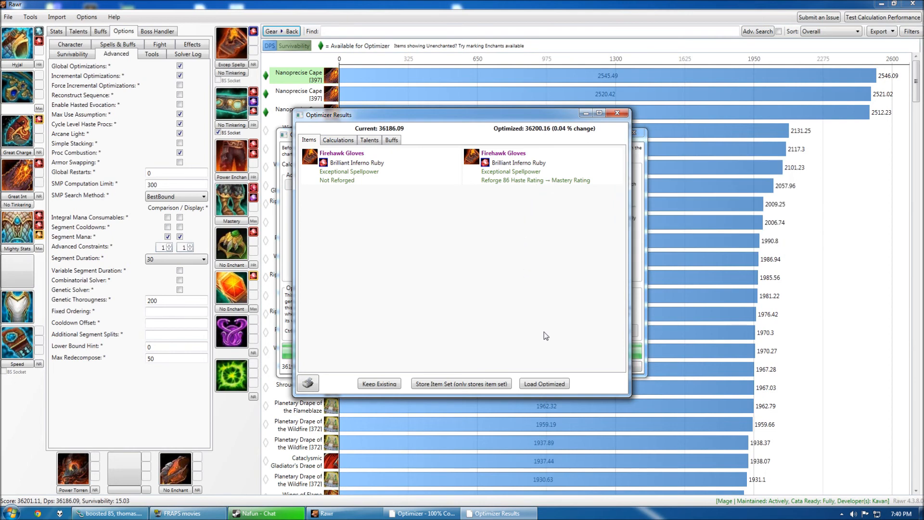
mouse_move(551, 220)
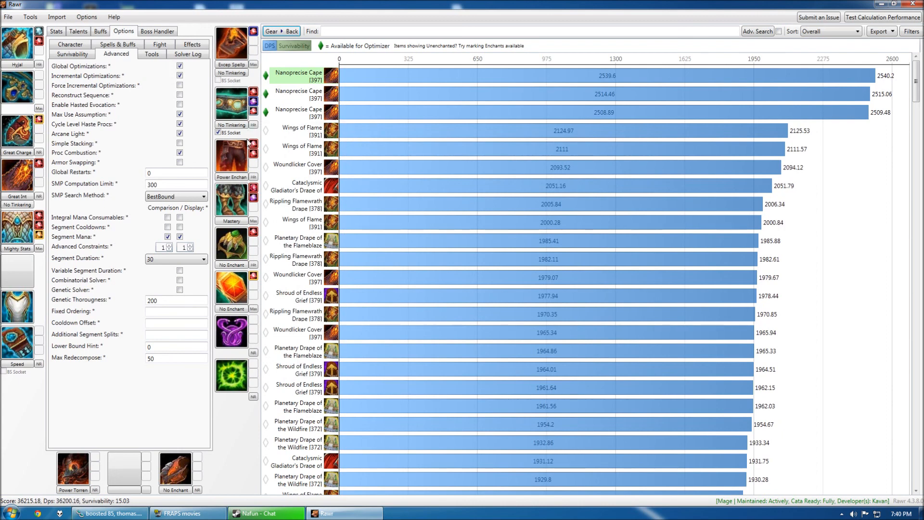
mouse_move(232, 63)
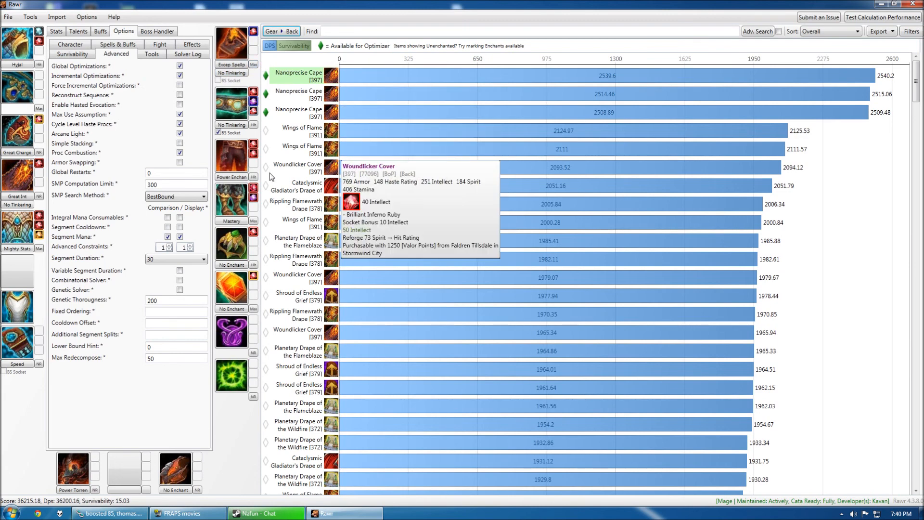
mouse_move(297, 241)
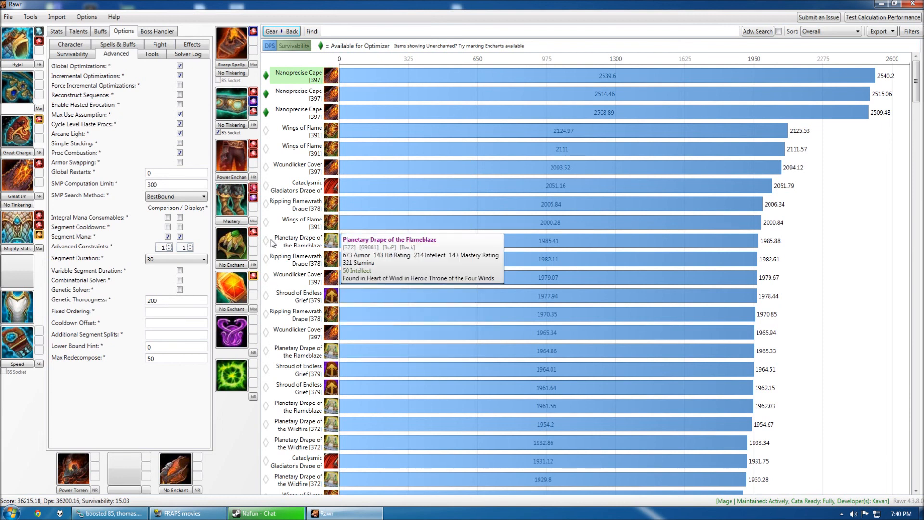
mouse_move(264, 277)
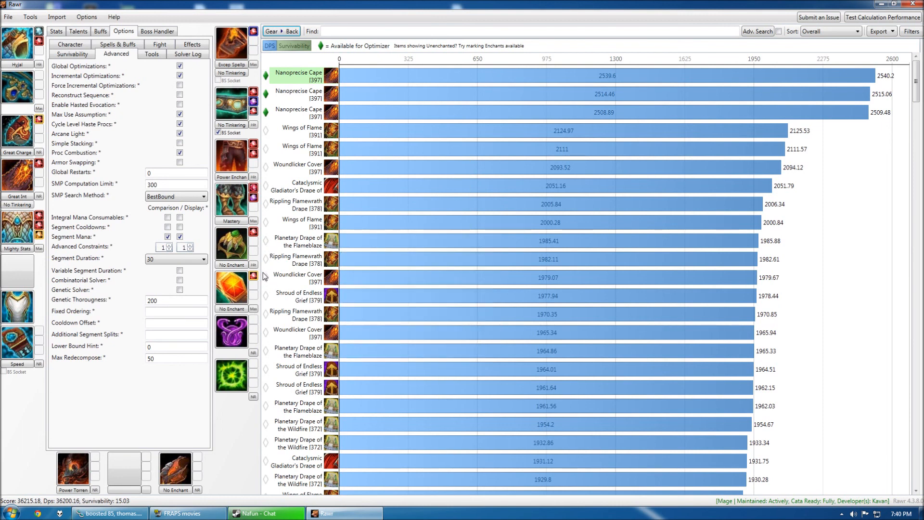
mouse_move(253, 285)
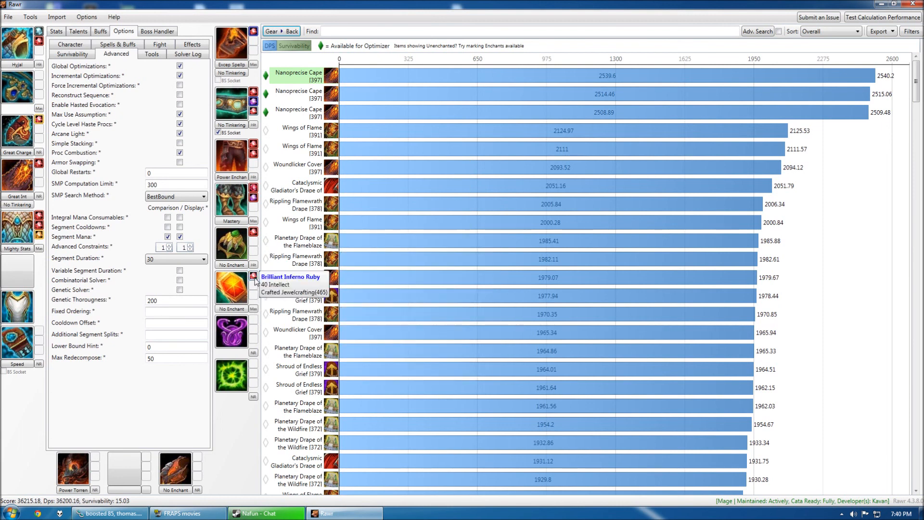